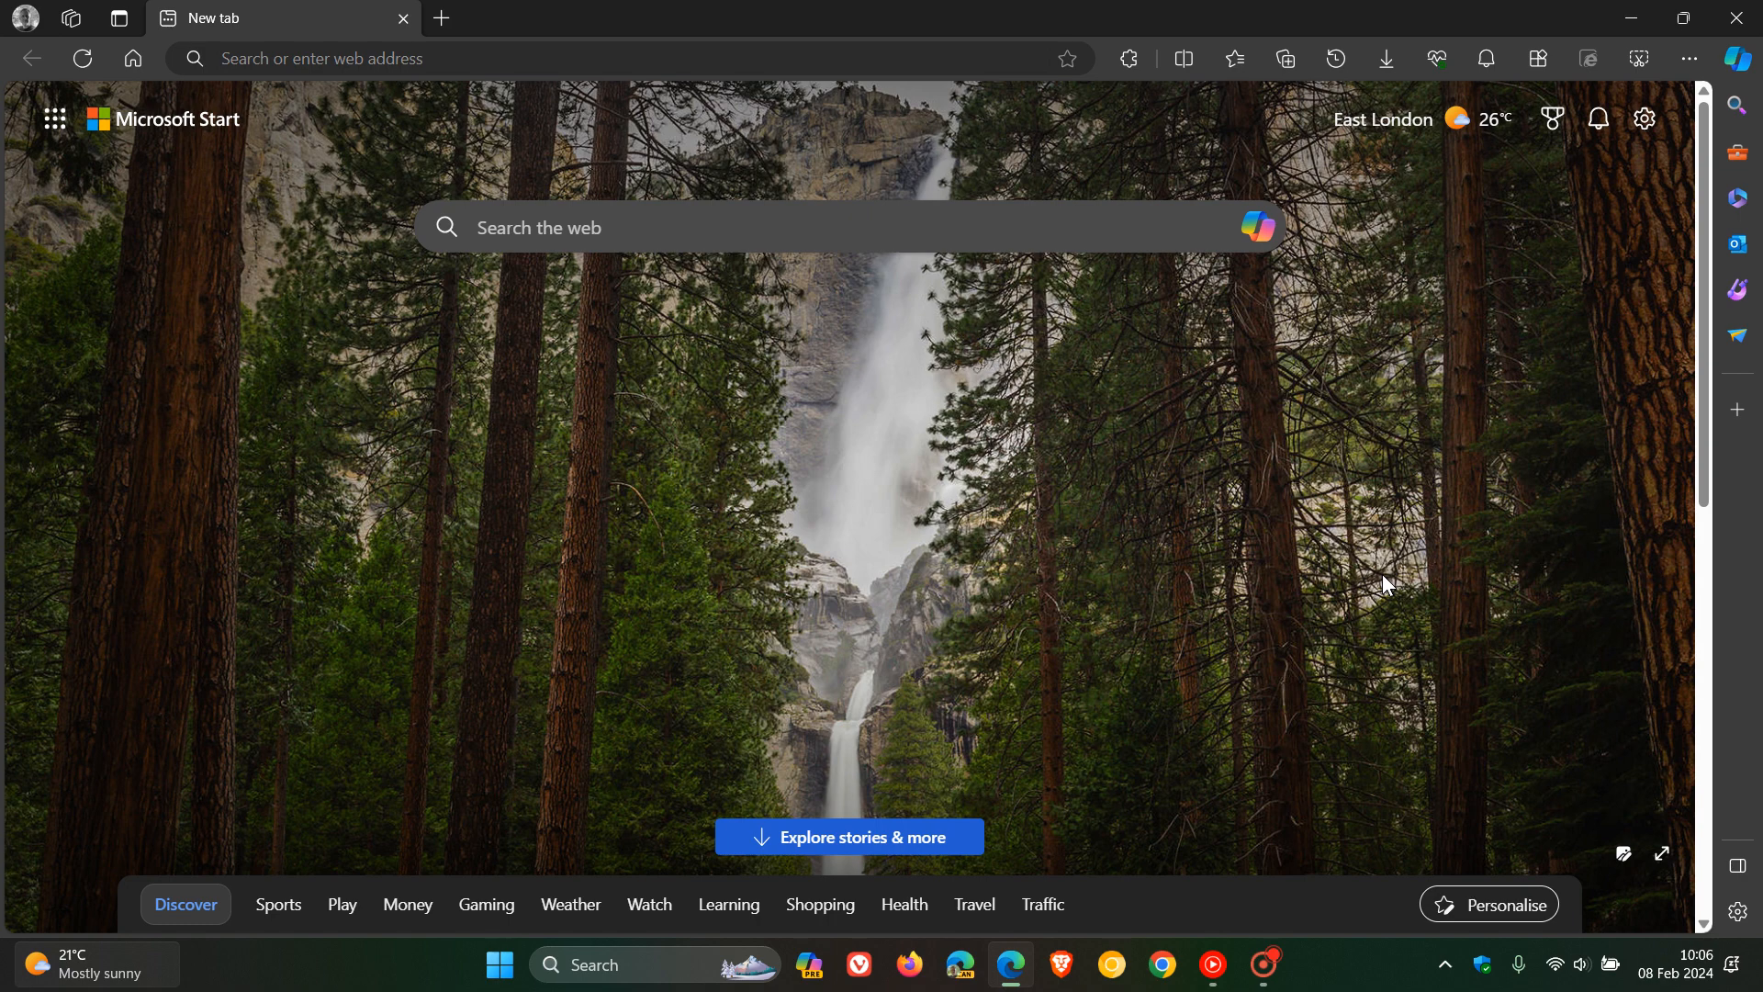
mouse_move(1183, 491)
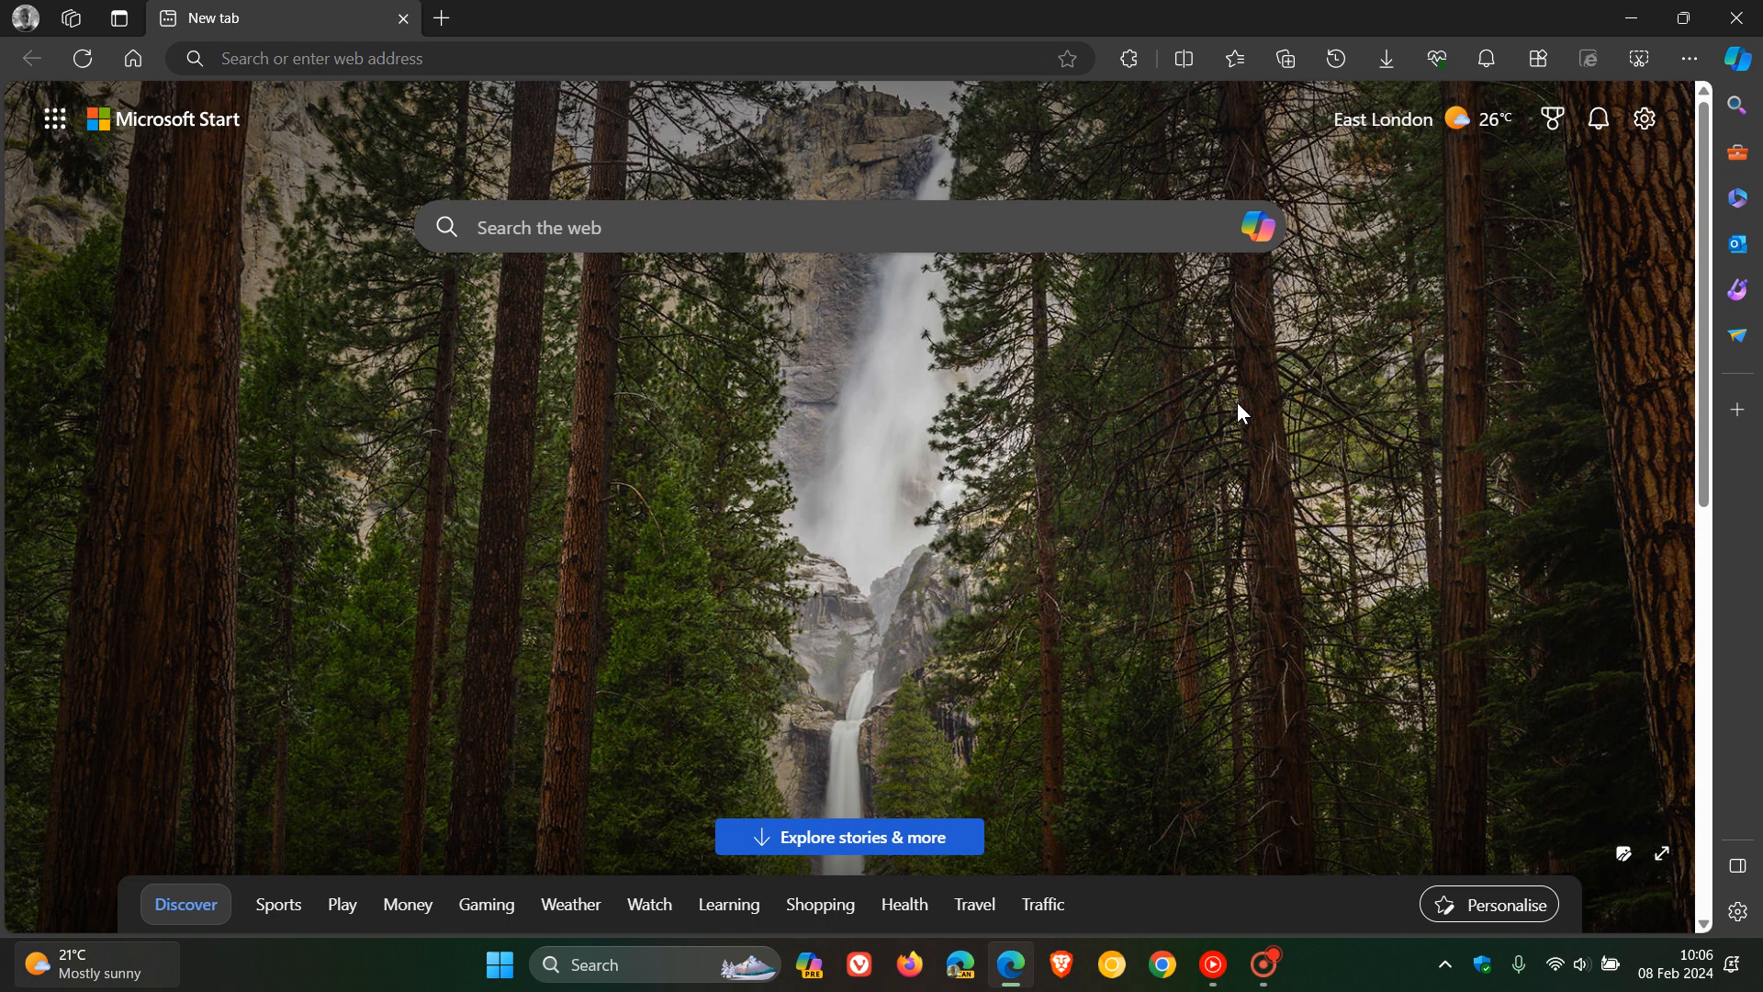
mouse_move(1176, 416)
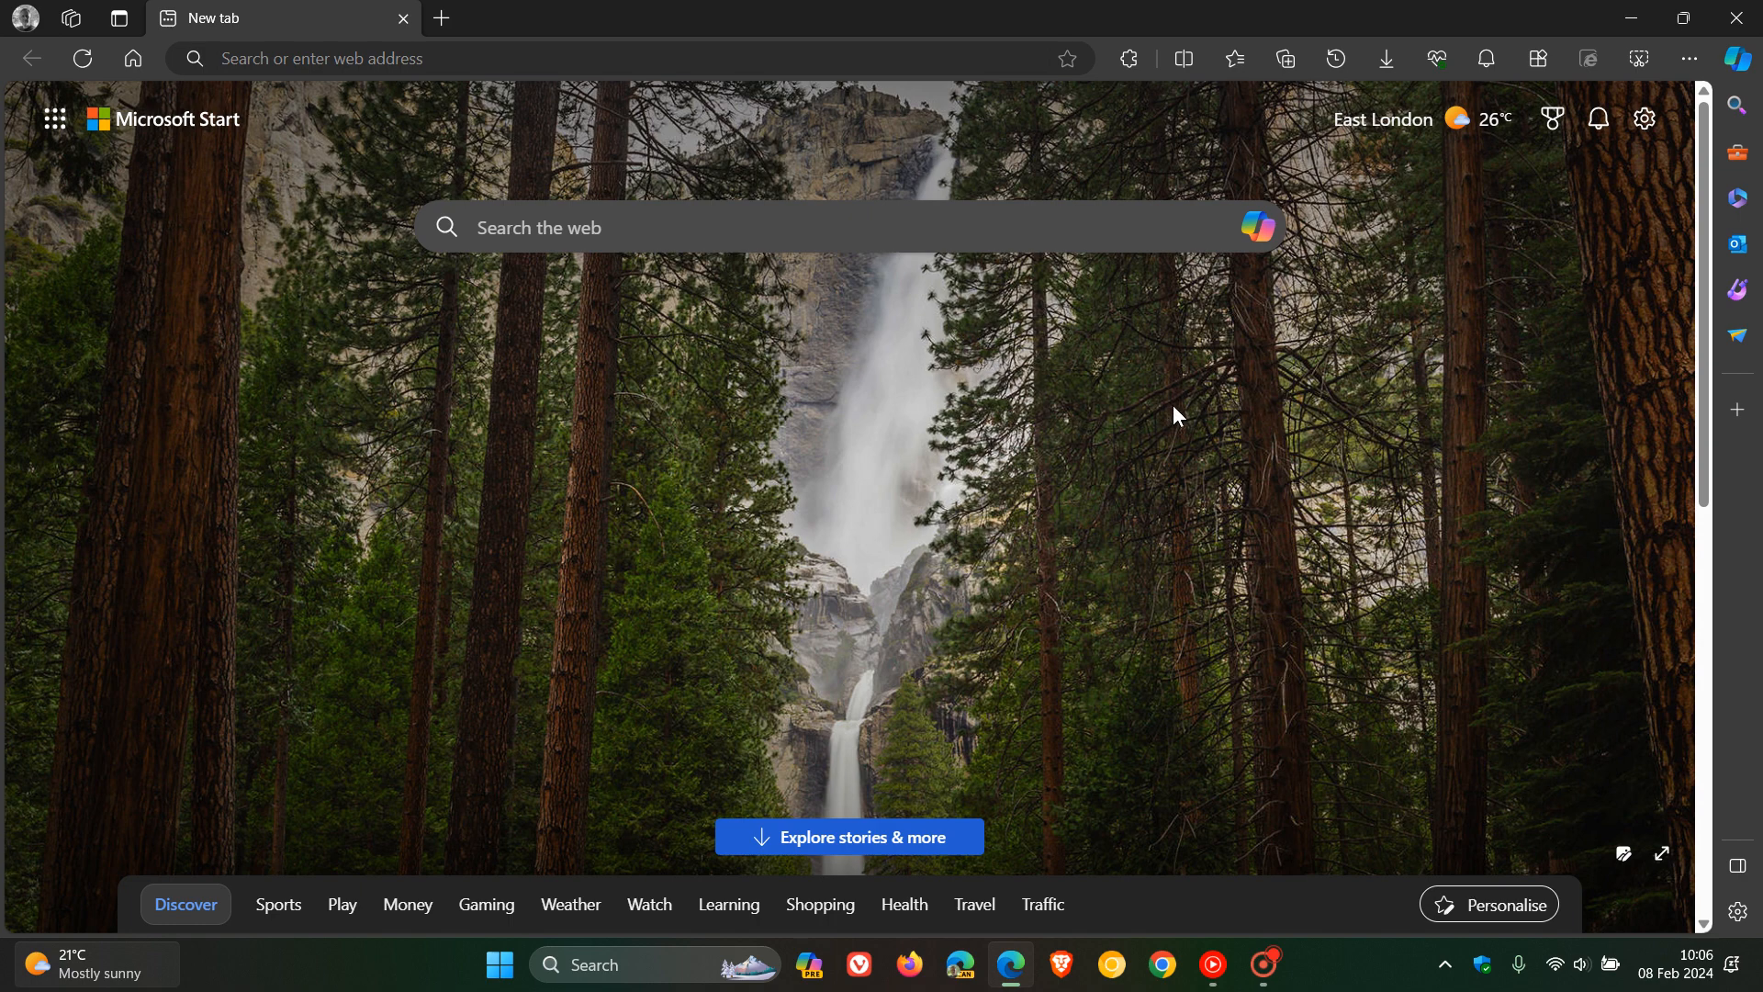
mouse_move(1190, 412)
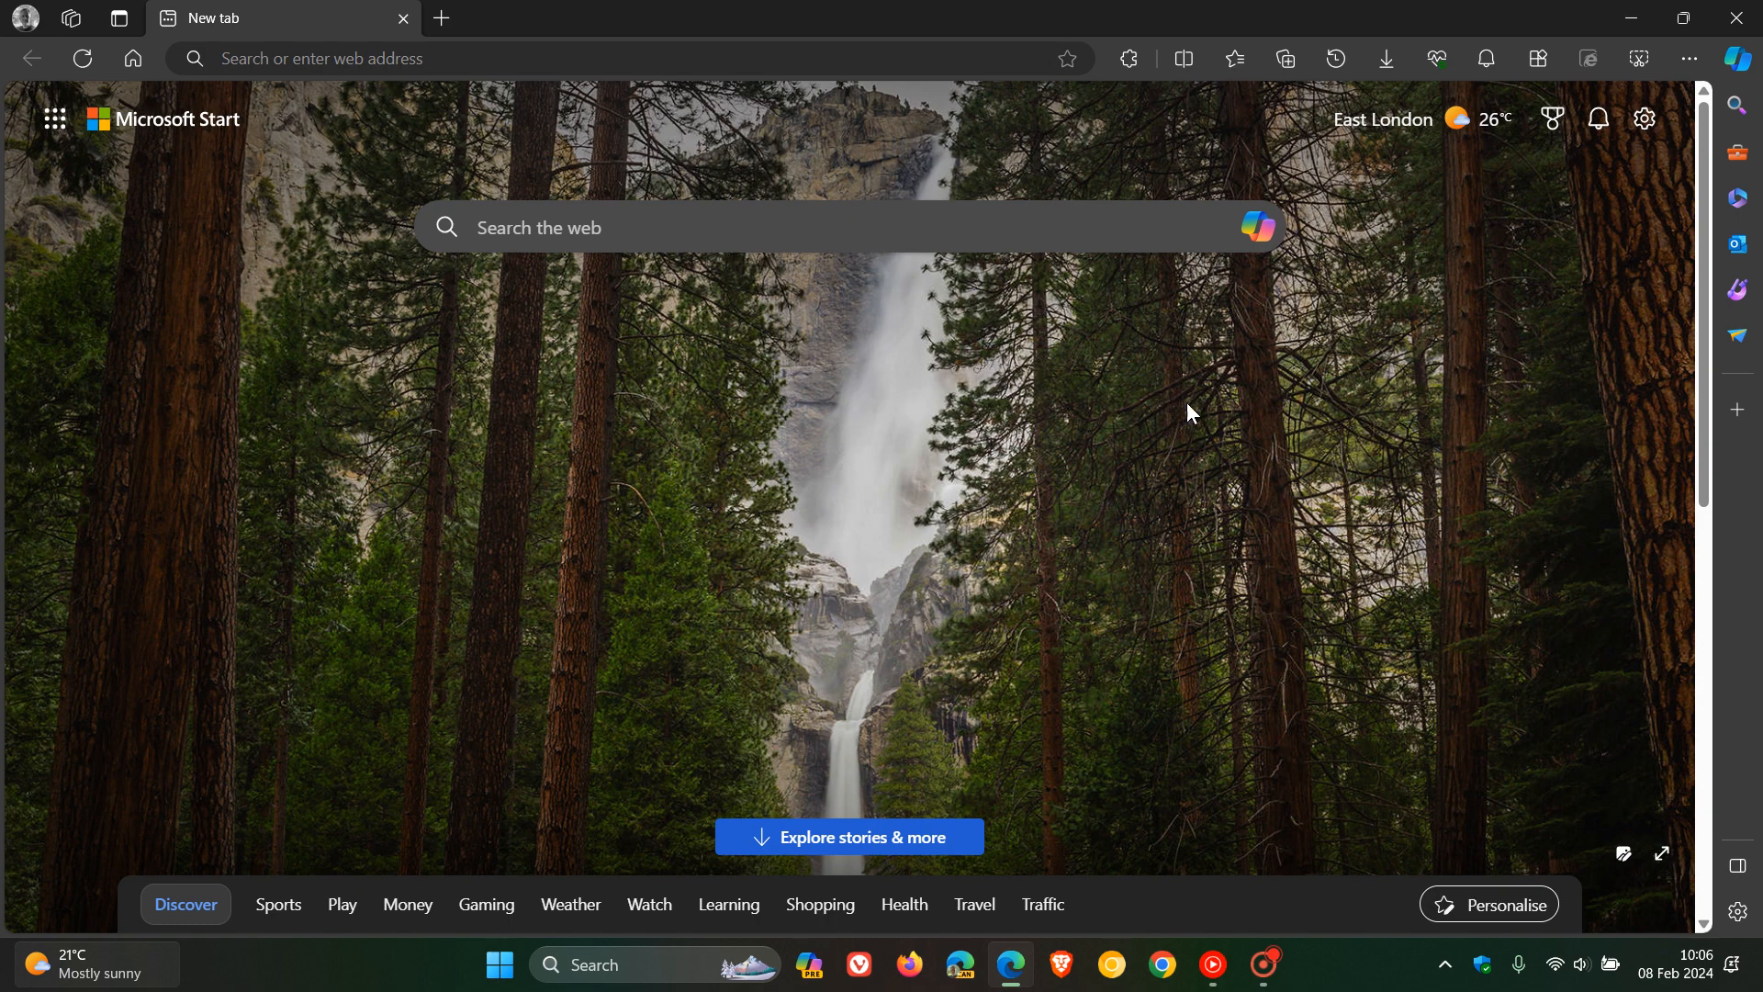
mouse_move(1203, 421)
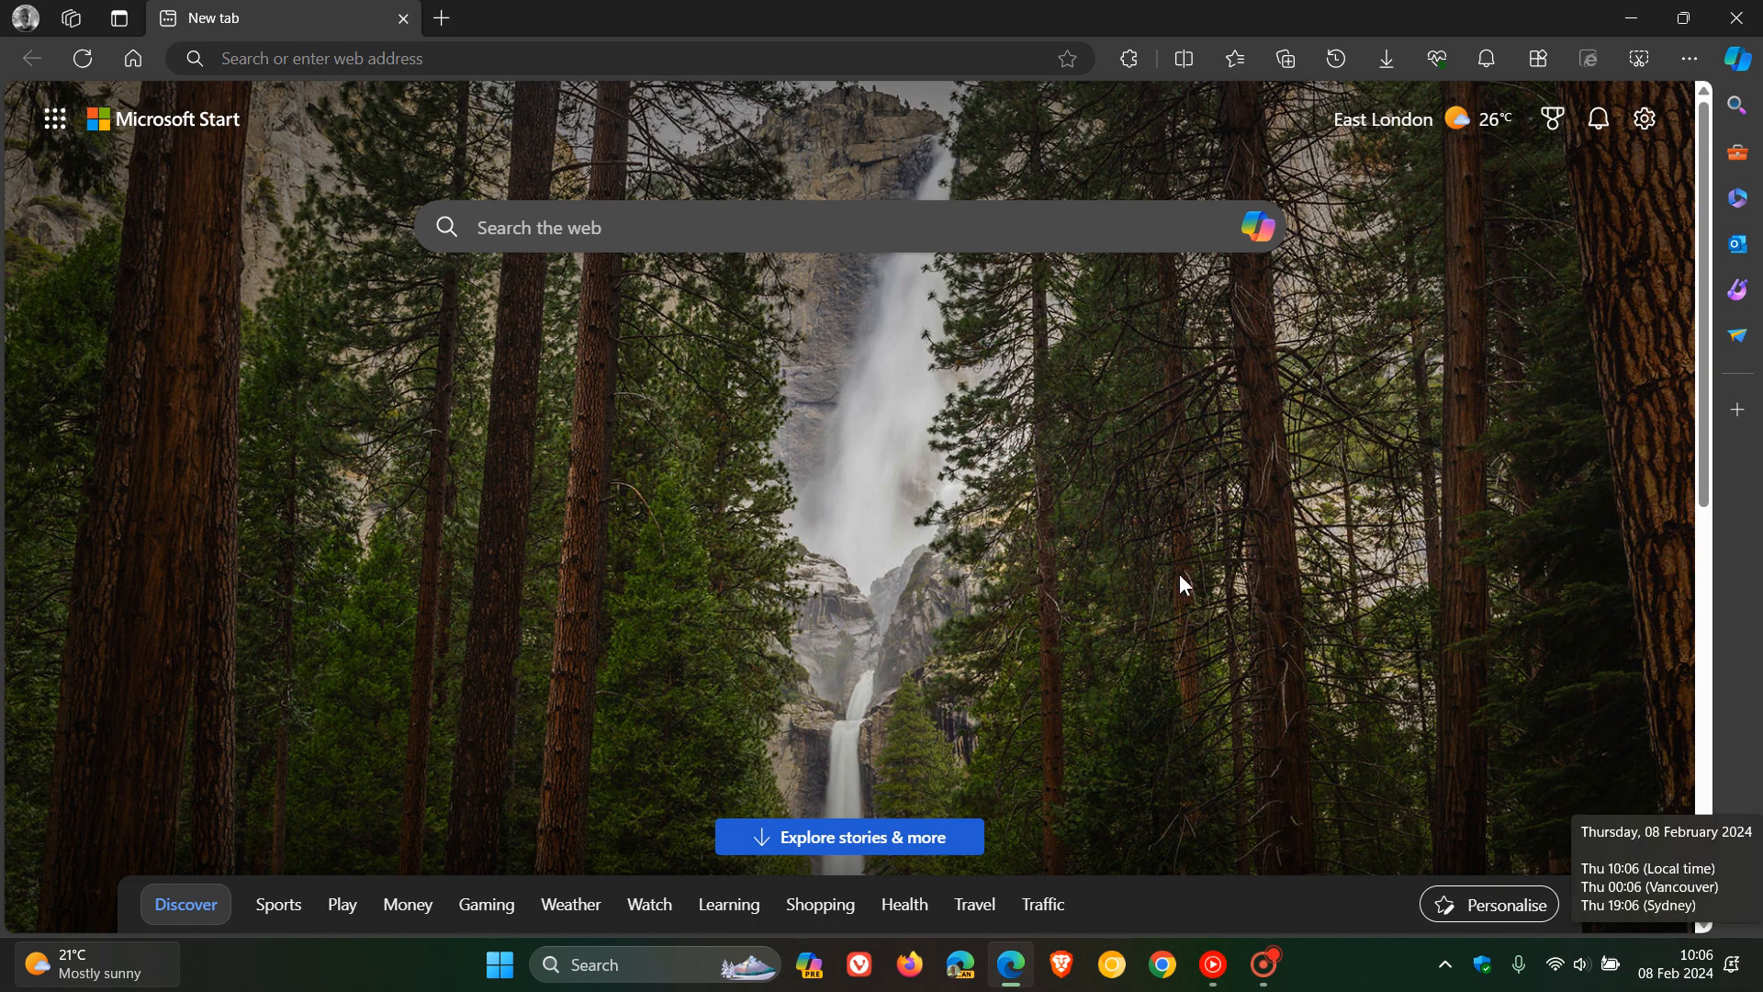
mouse_move(1551, 390)
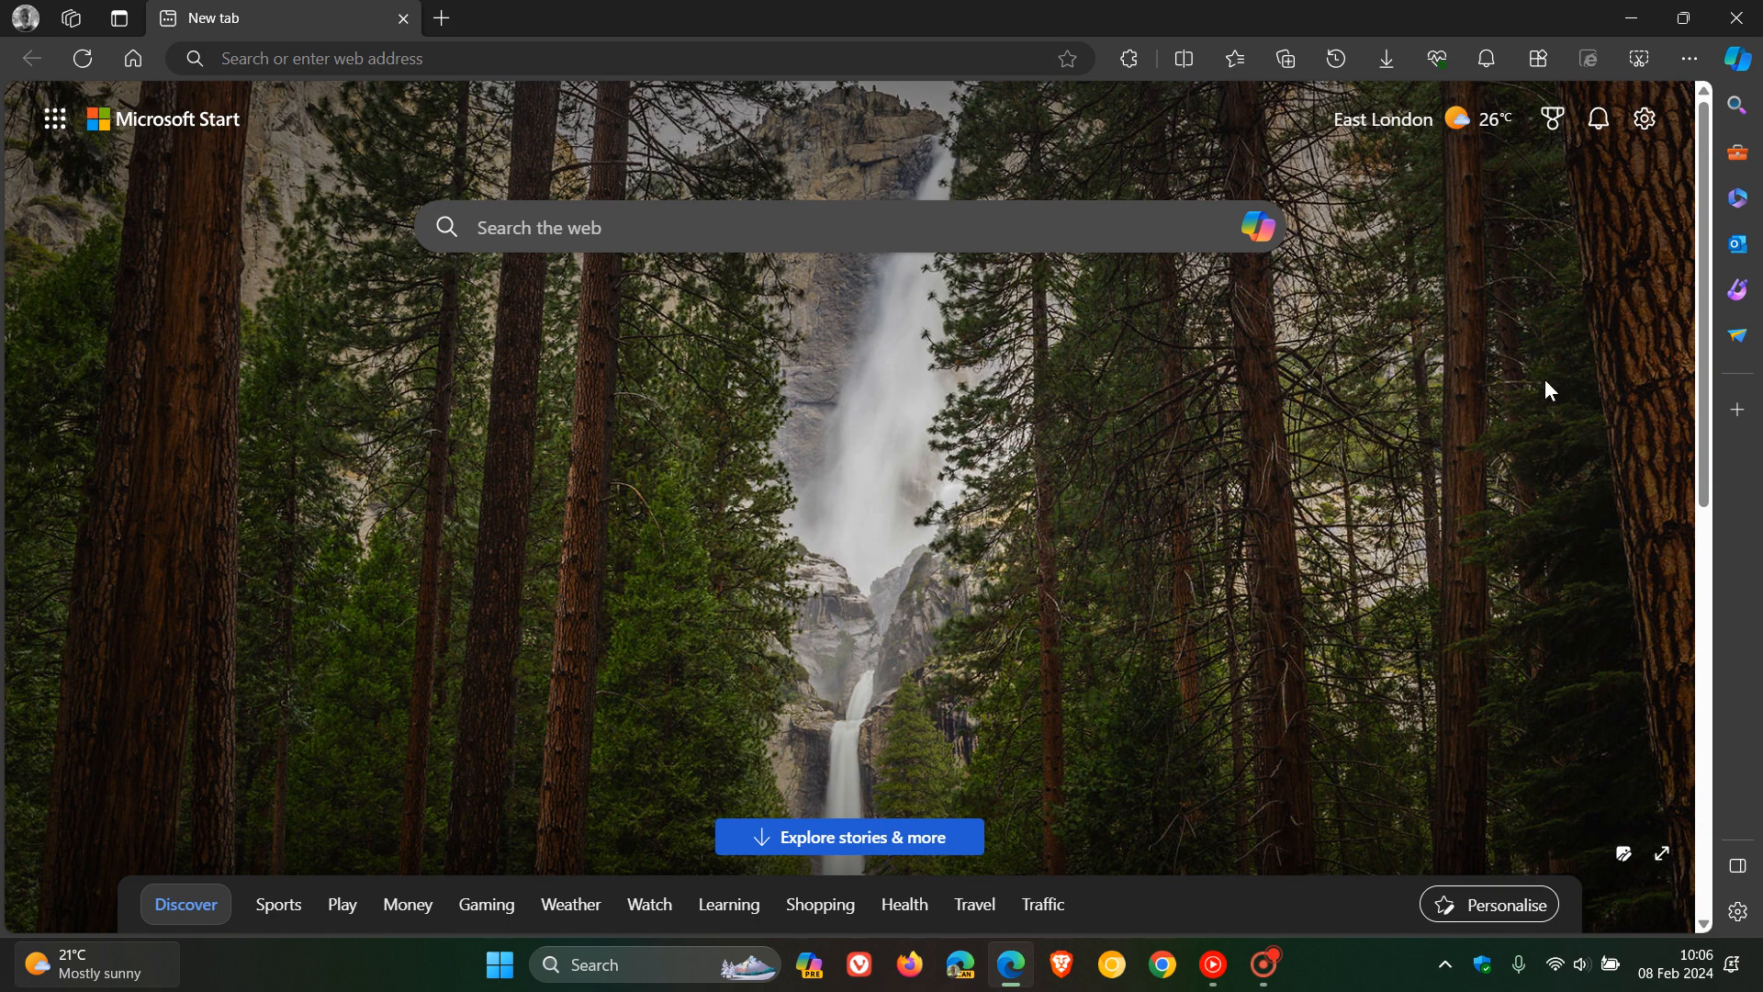
- Open Edge Settings' About page confirming version 121.0.2277.110 is up to date
click(1686, 59)
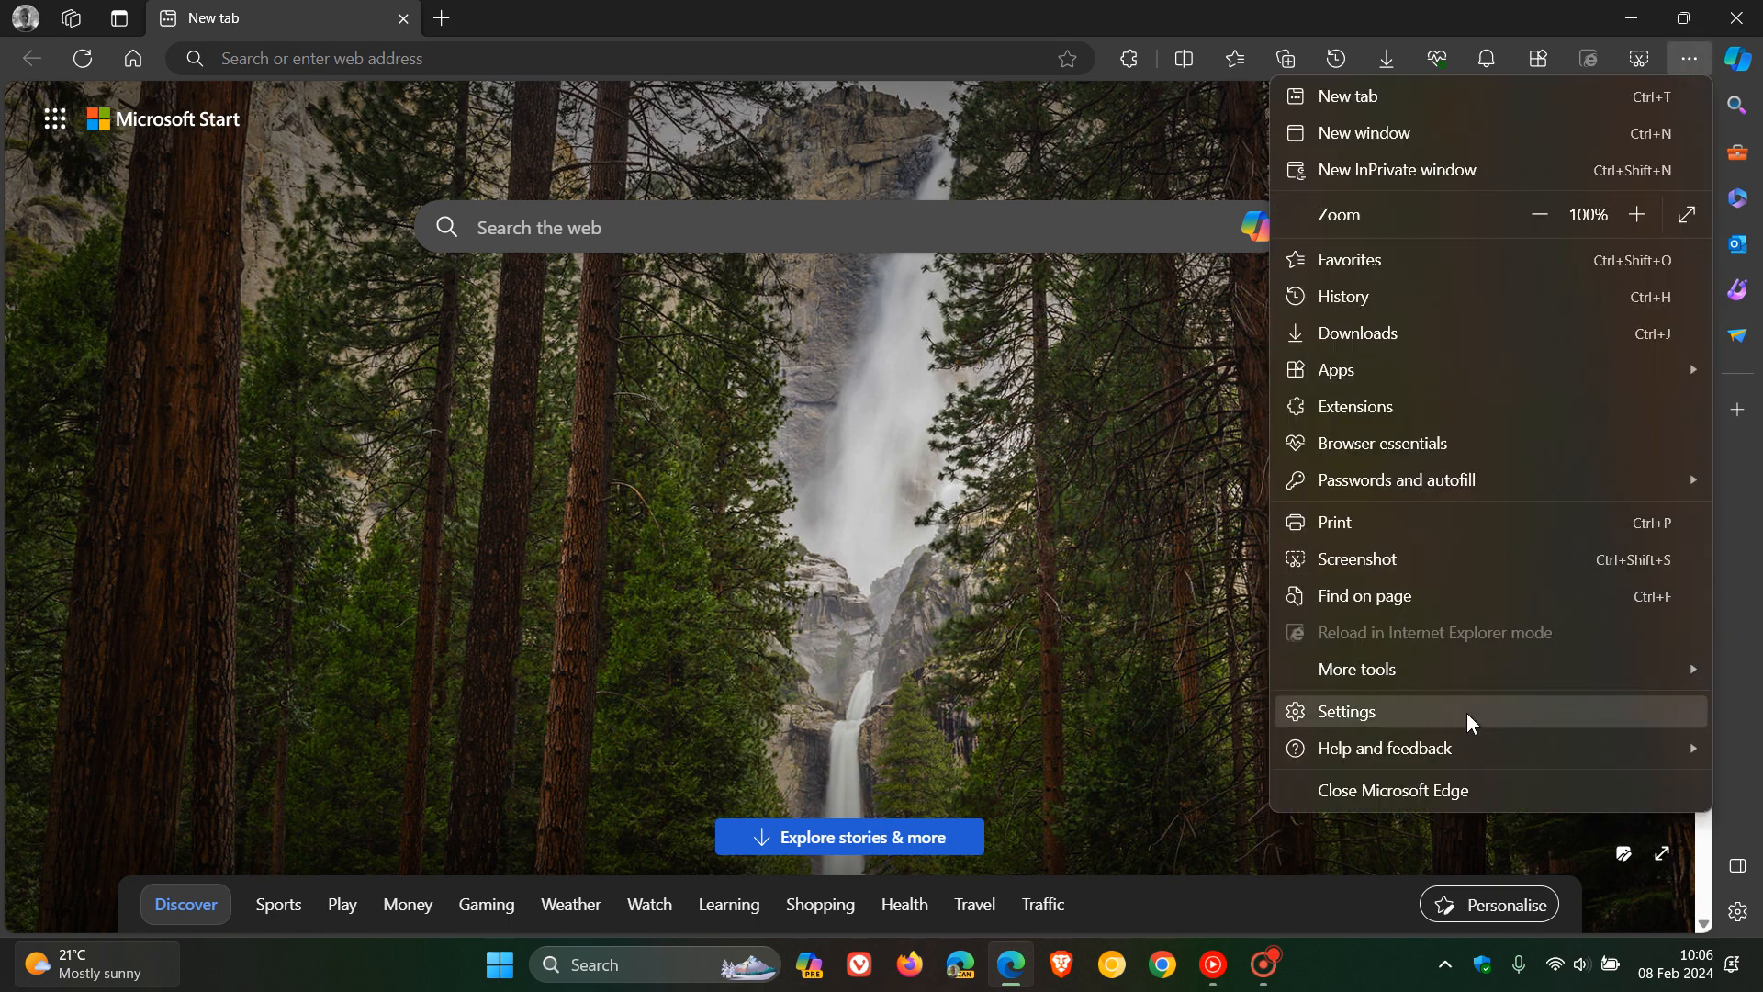
mouse_move(1383, 747)
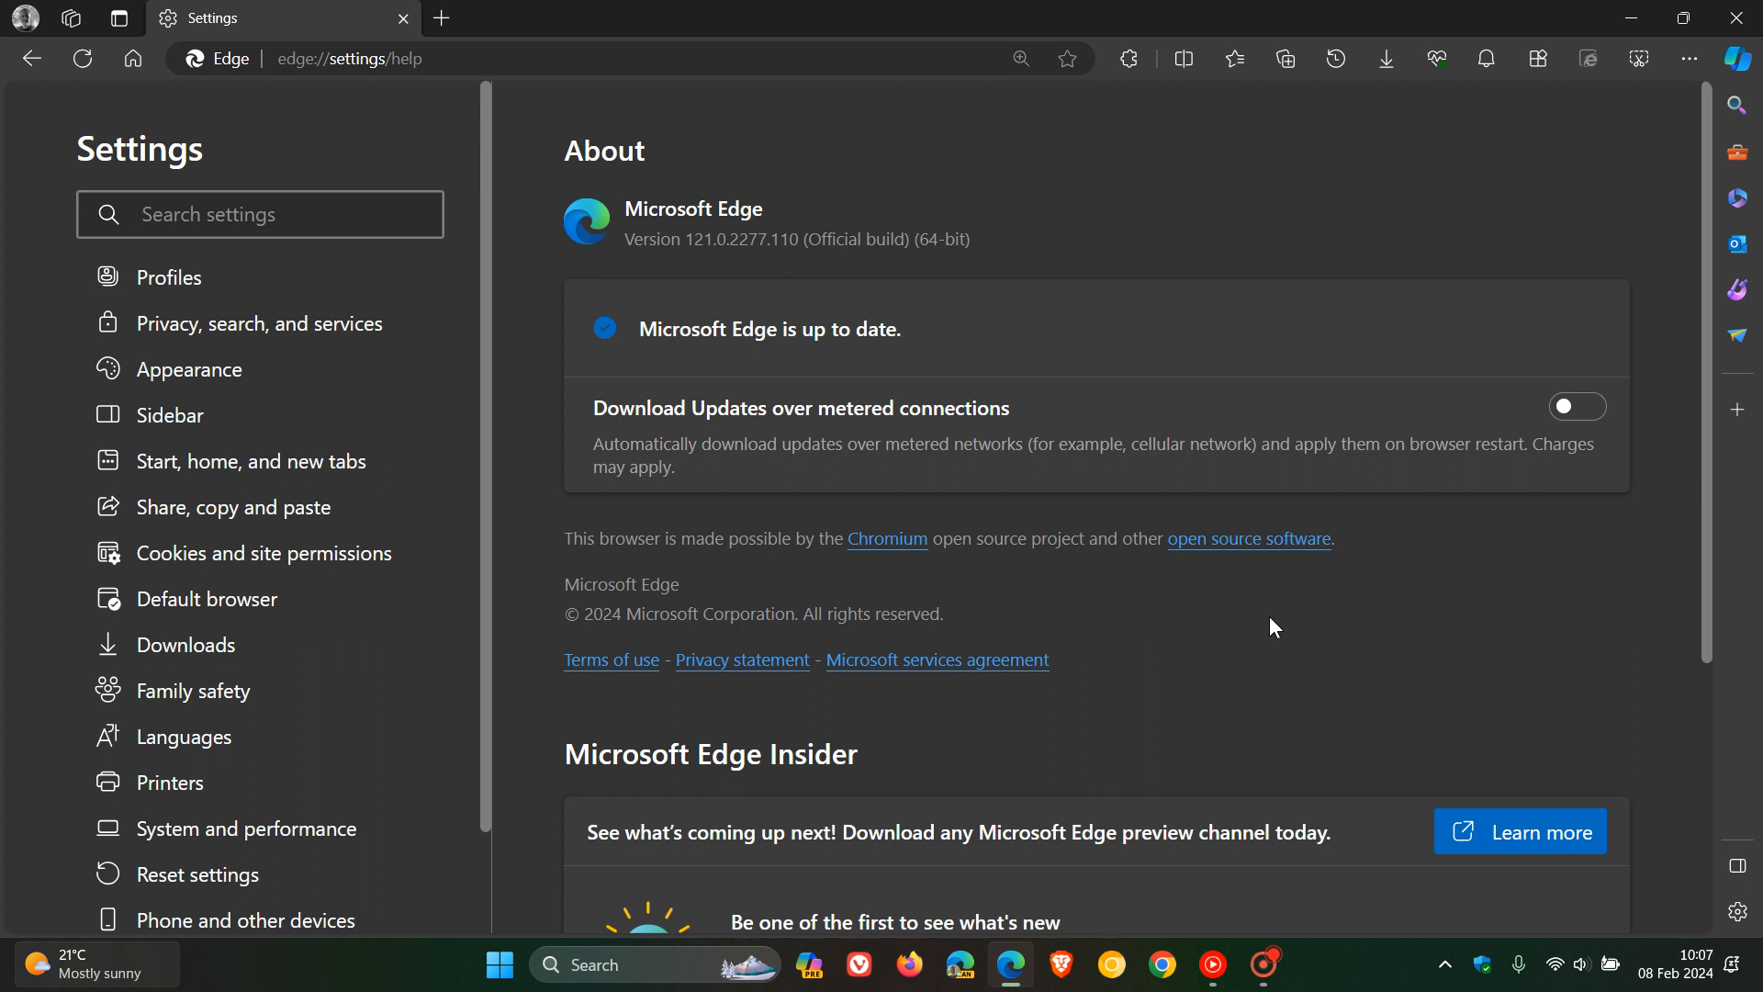
mouse_move(841, 226)
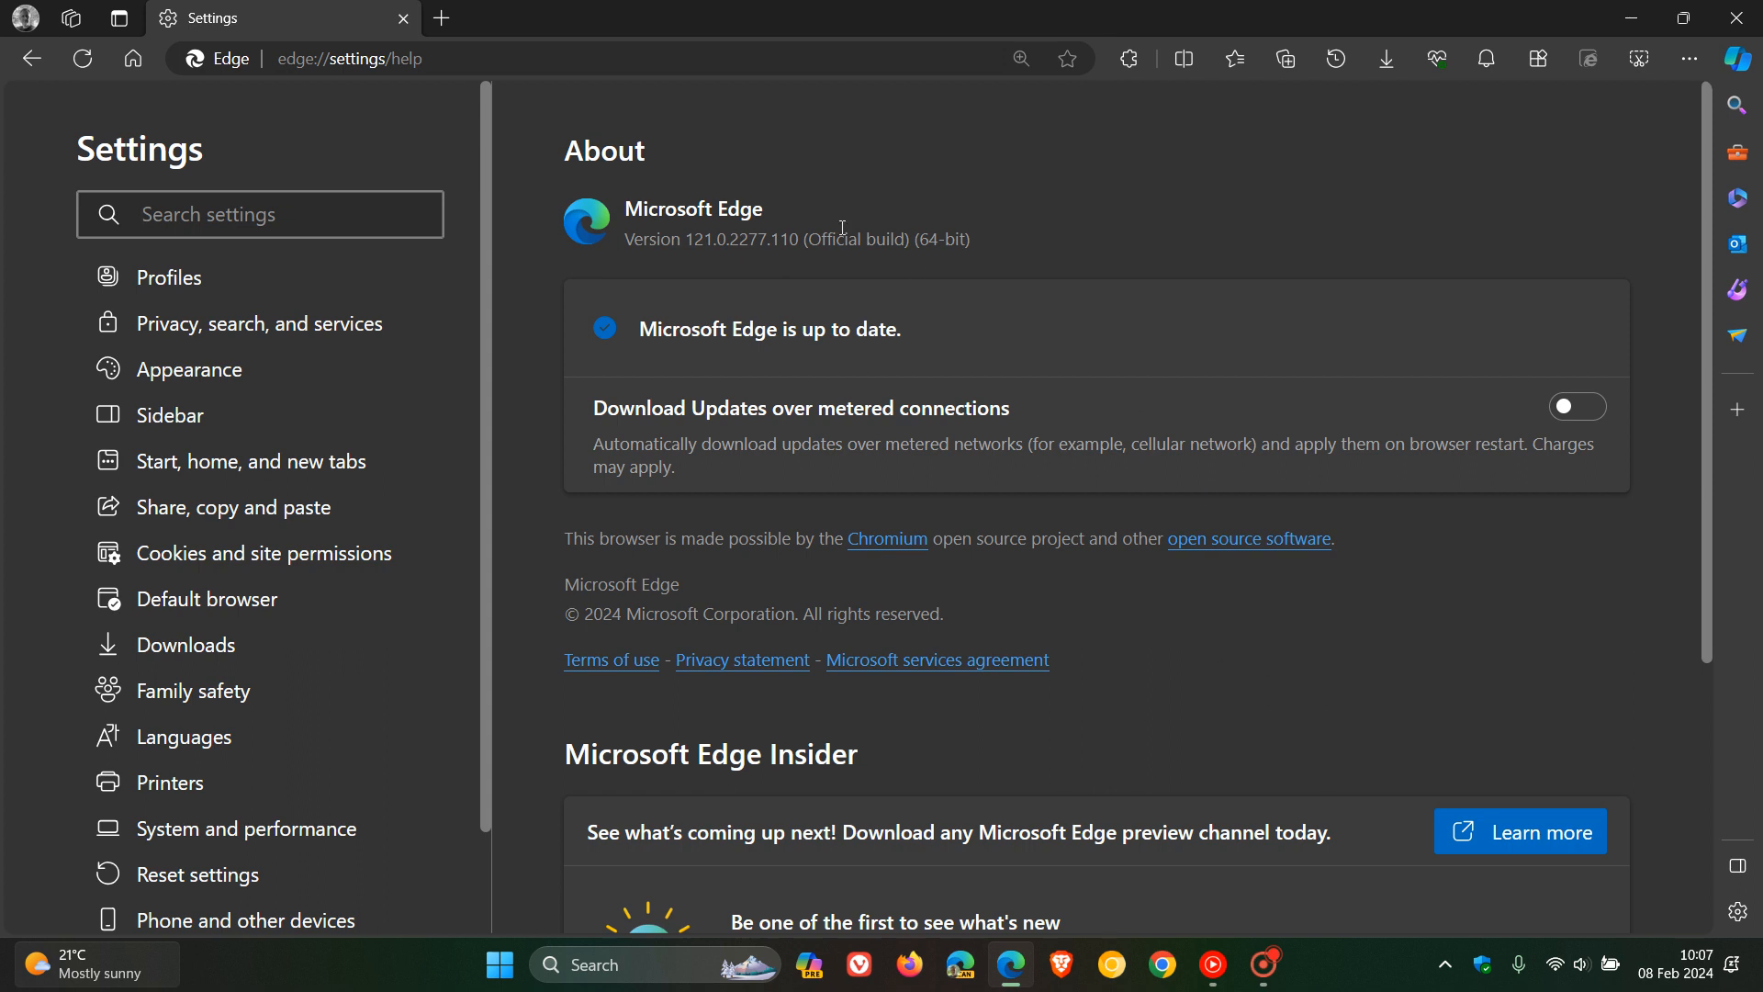
mouse_move(963, 164)
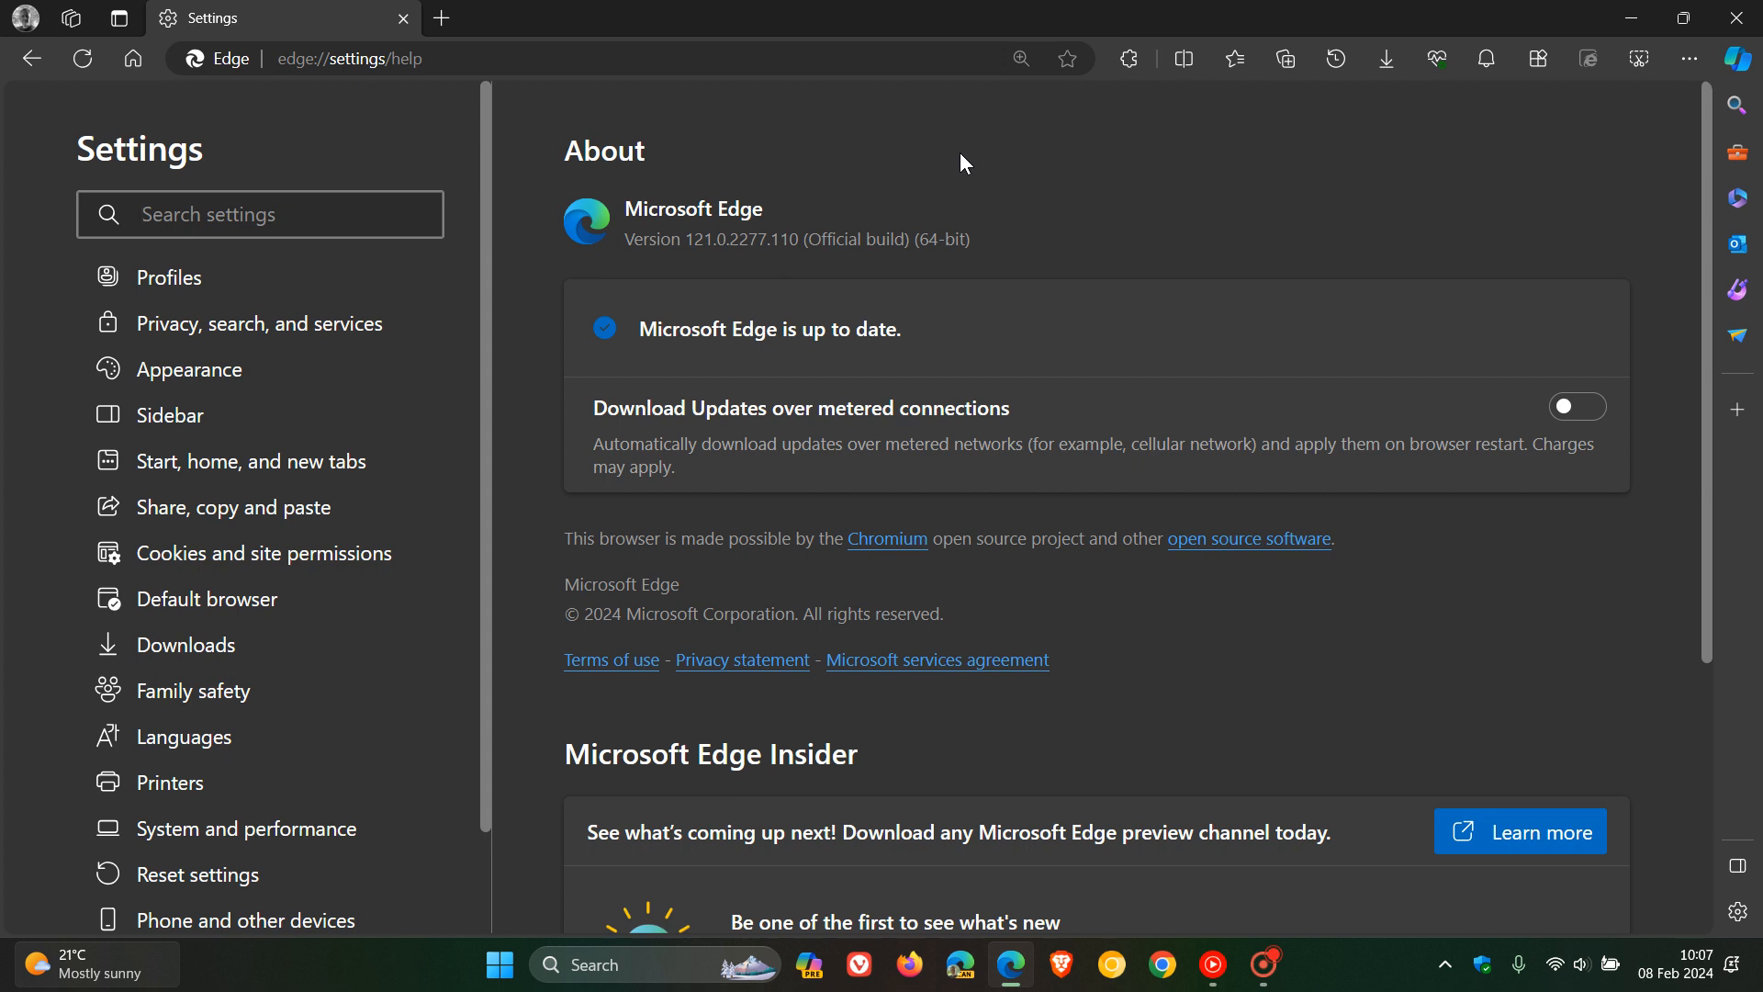
mouse_move(693, 260)
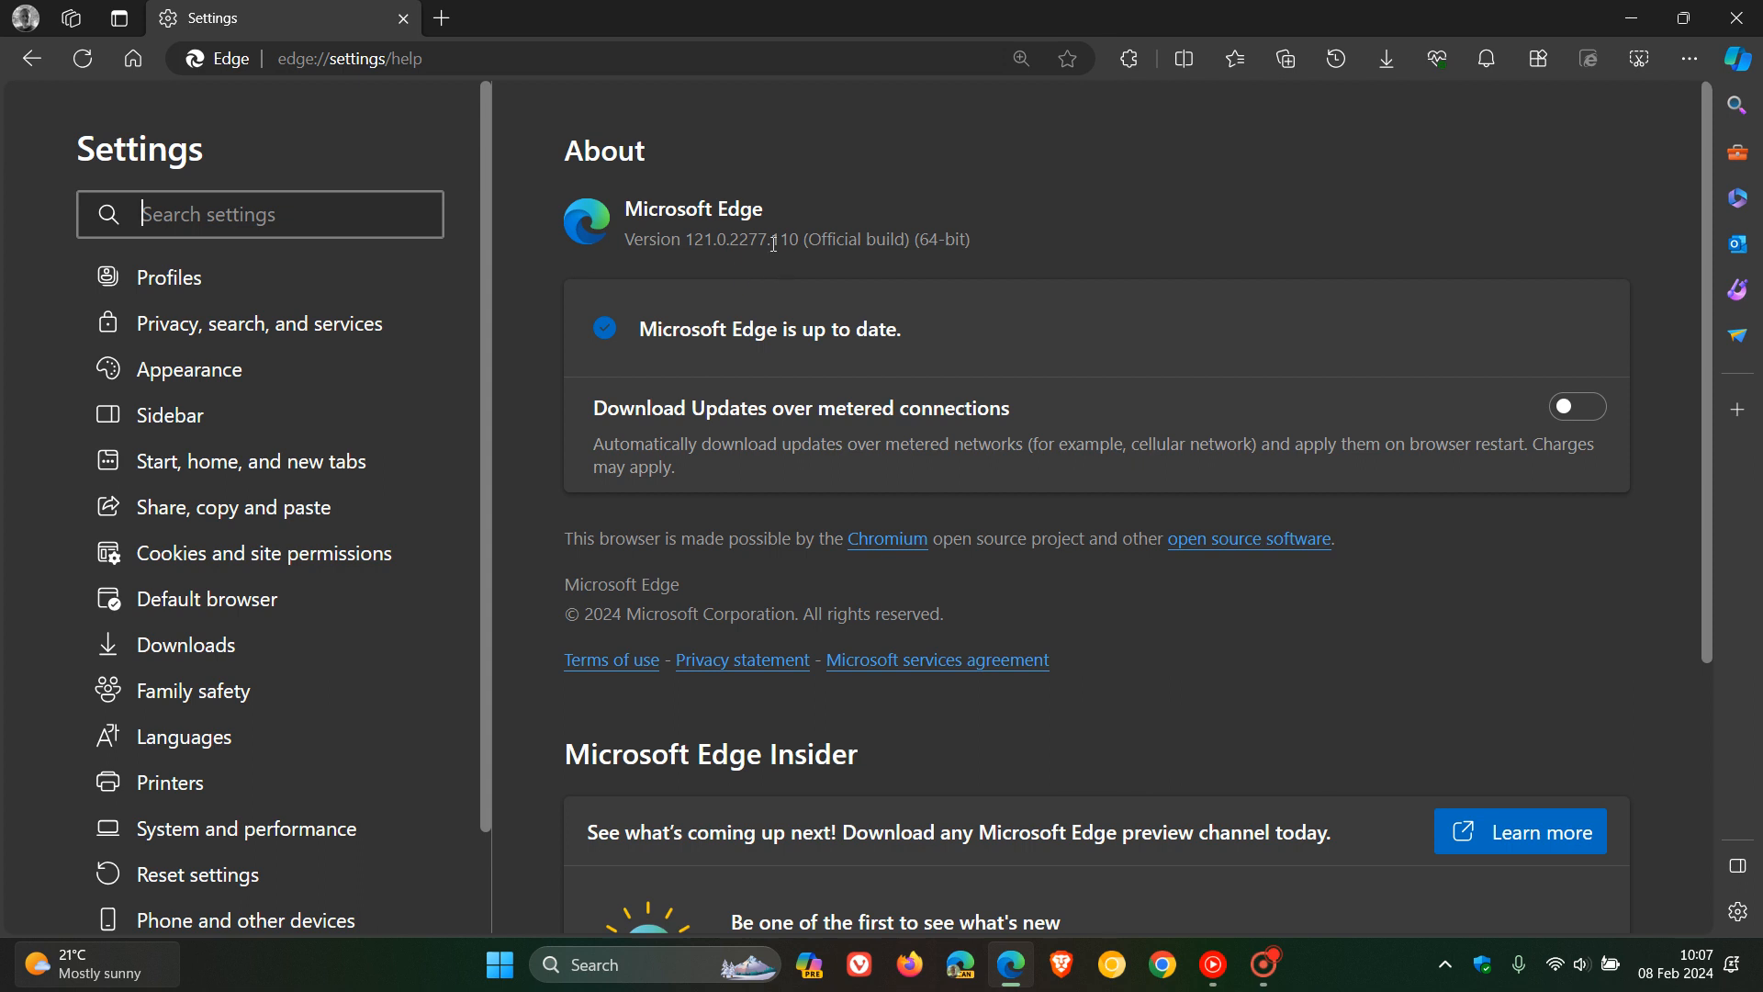
double_click(786, 240)
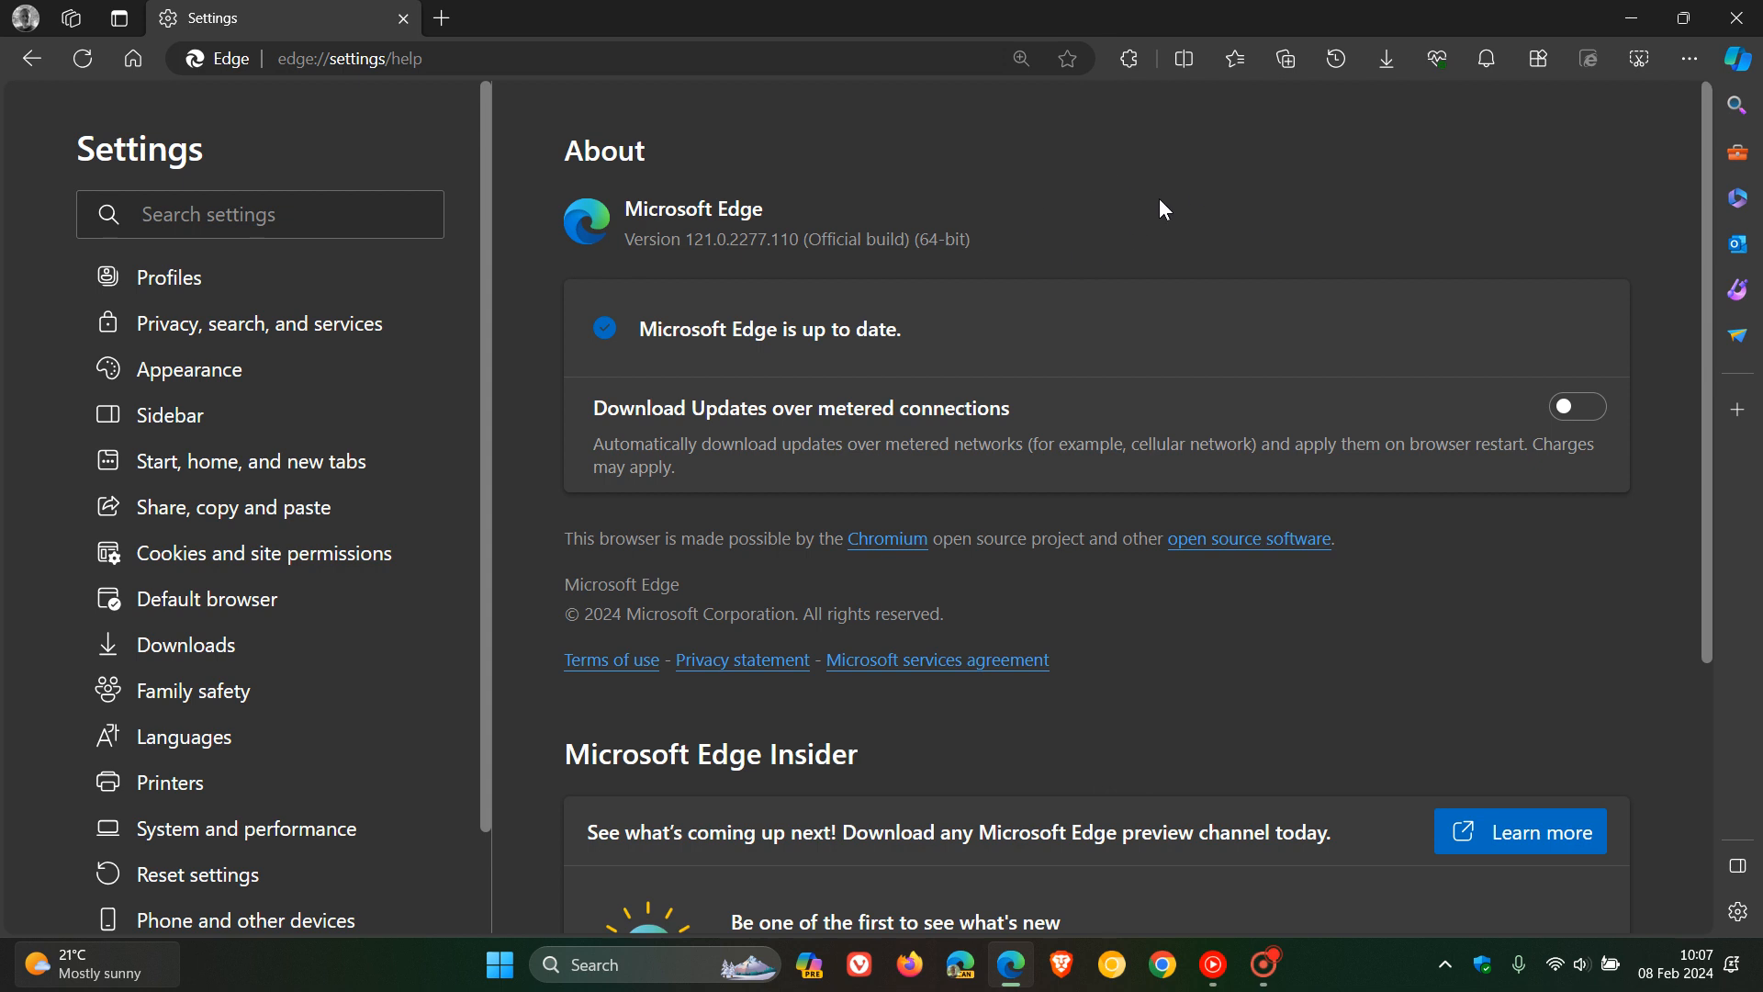
mouse_move(1169, 196)
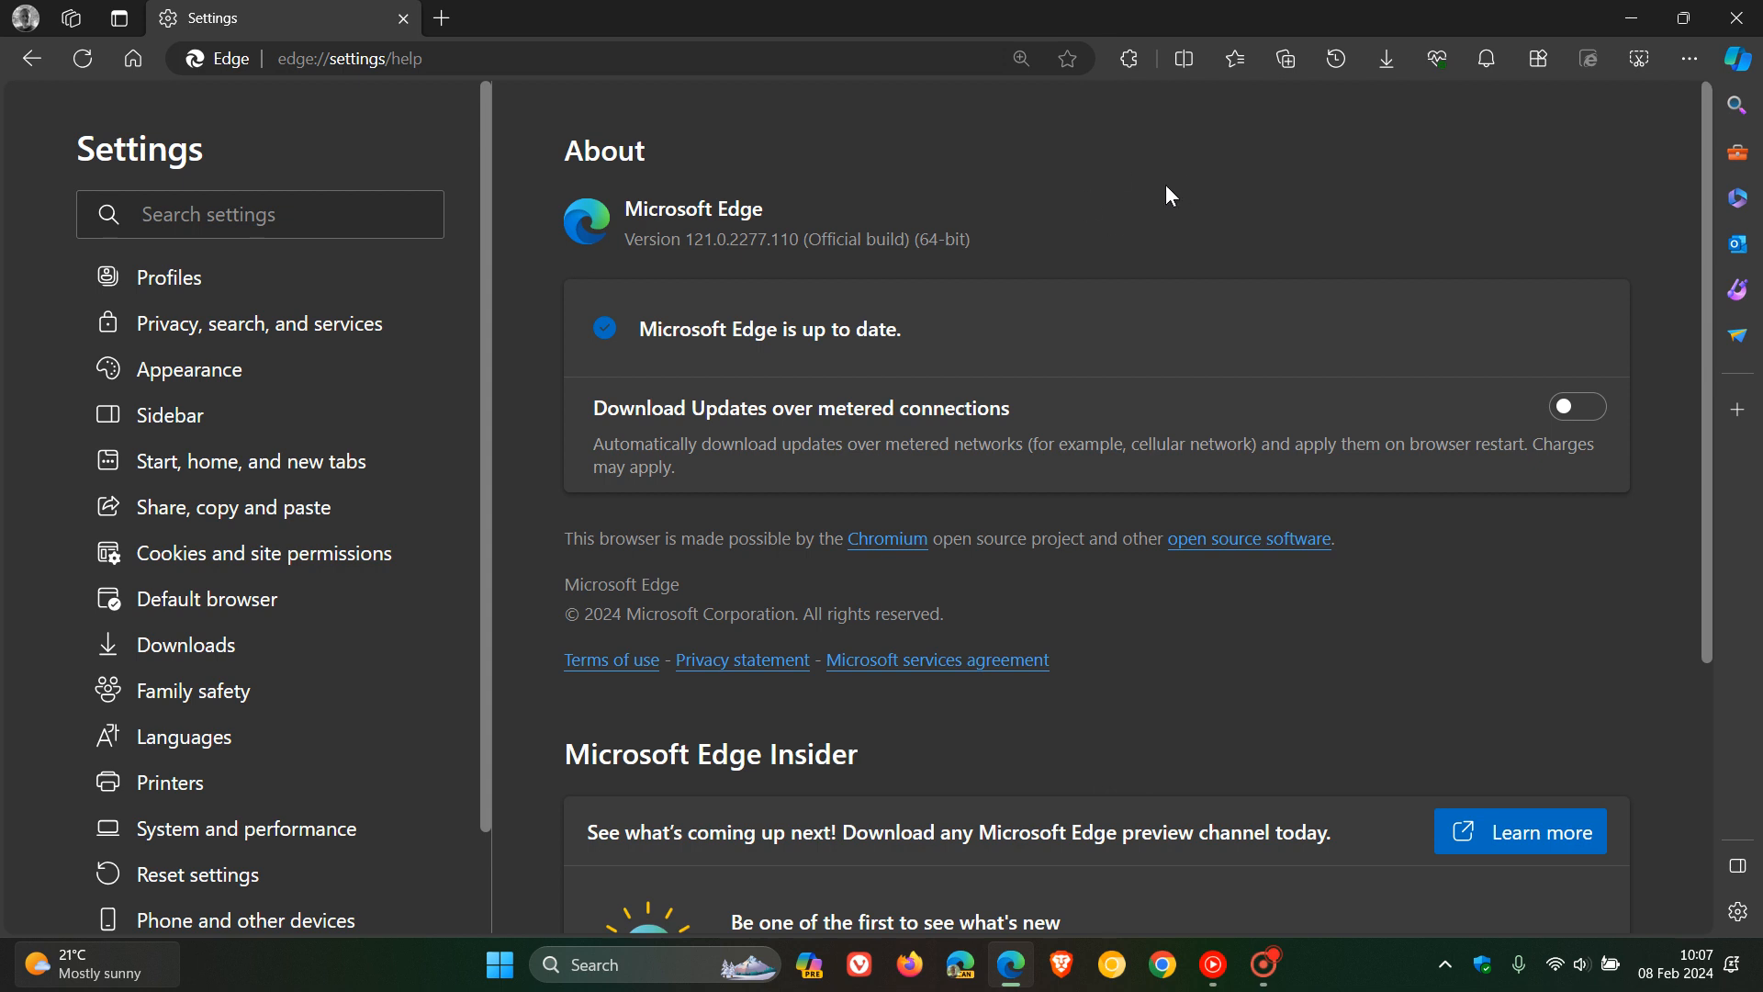
mouse_move(246, 157)
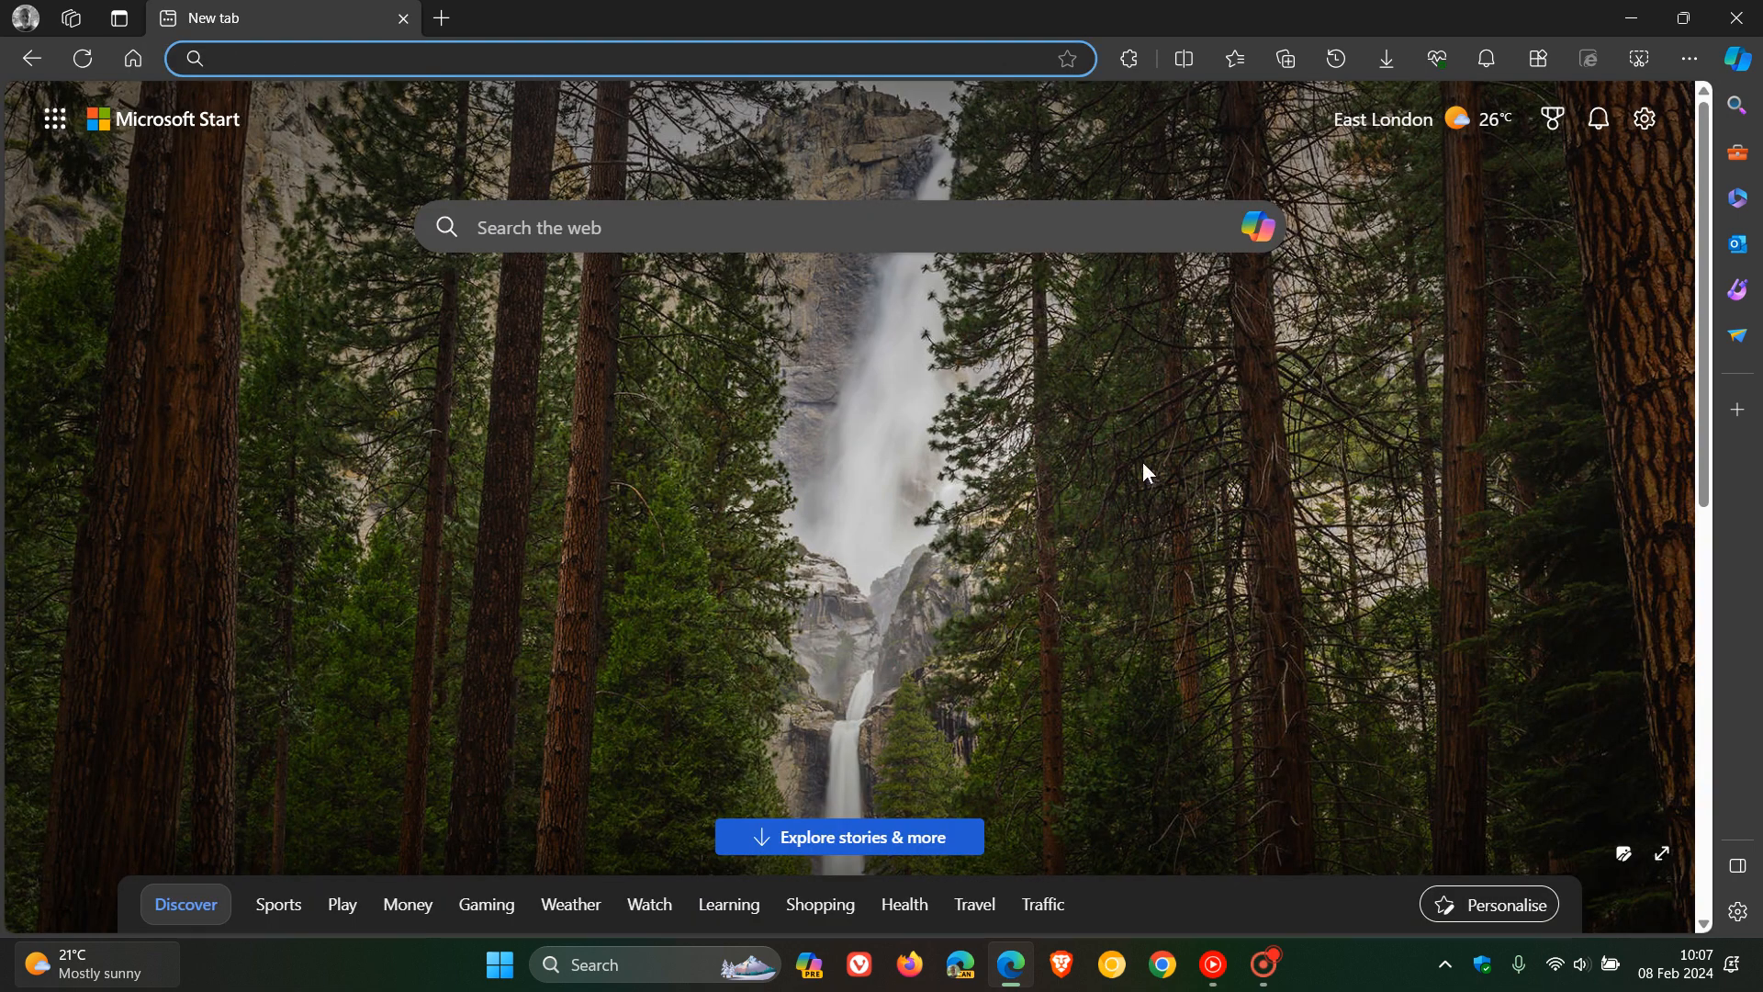
mouse_move(1370, 452)
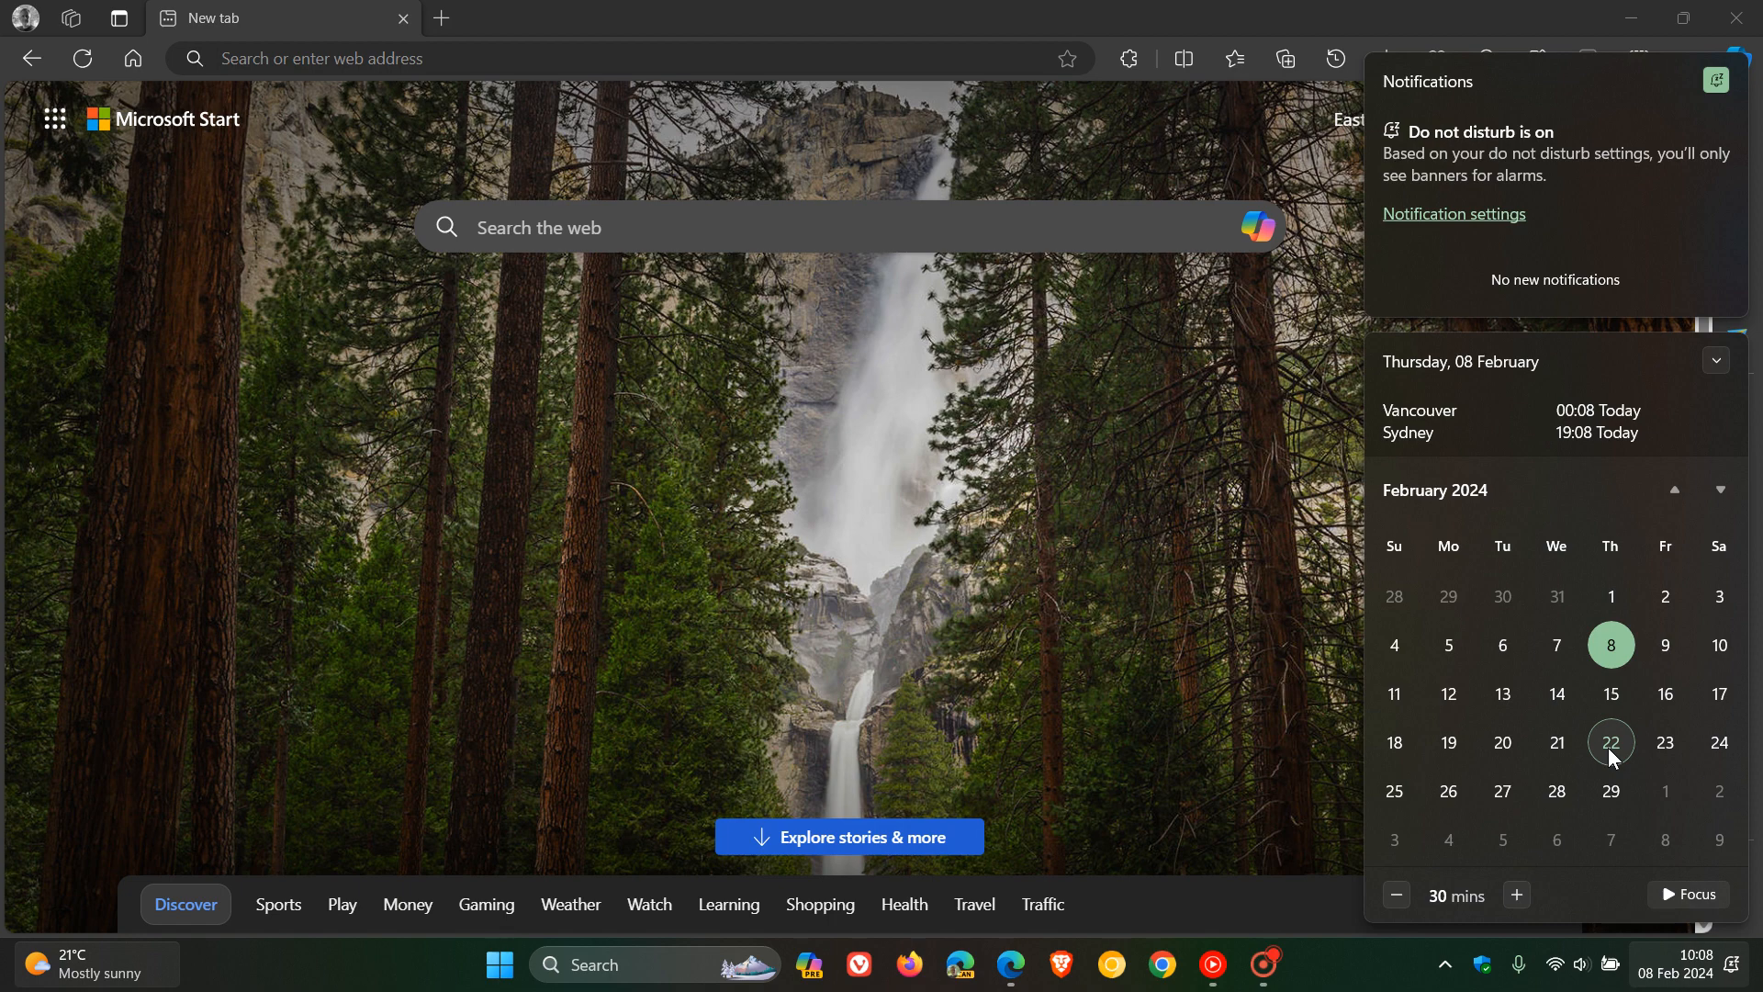
mouse_move(1484, 745)
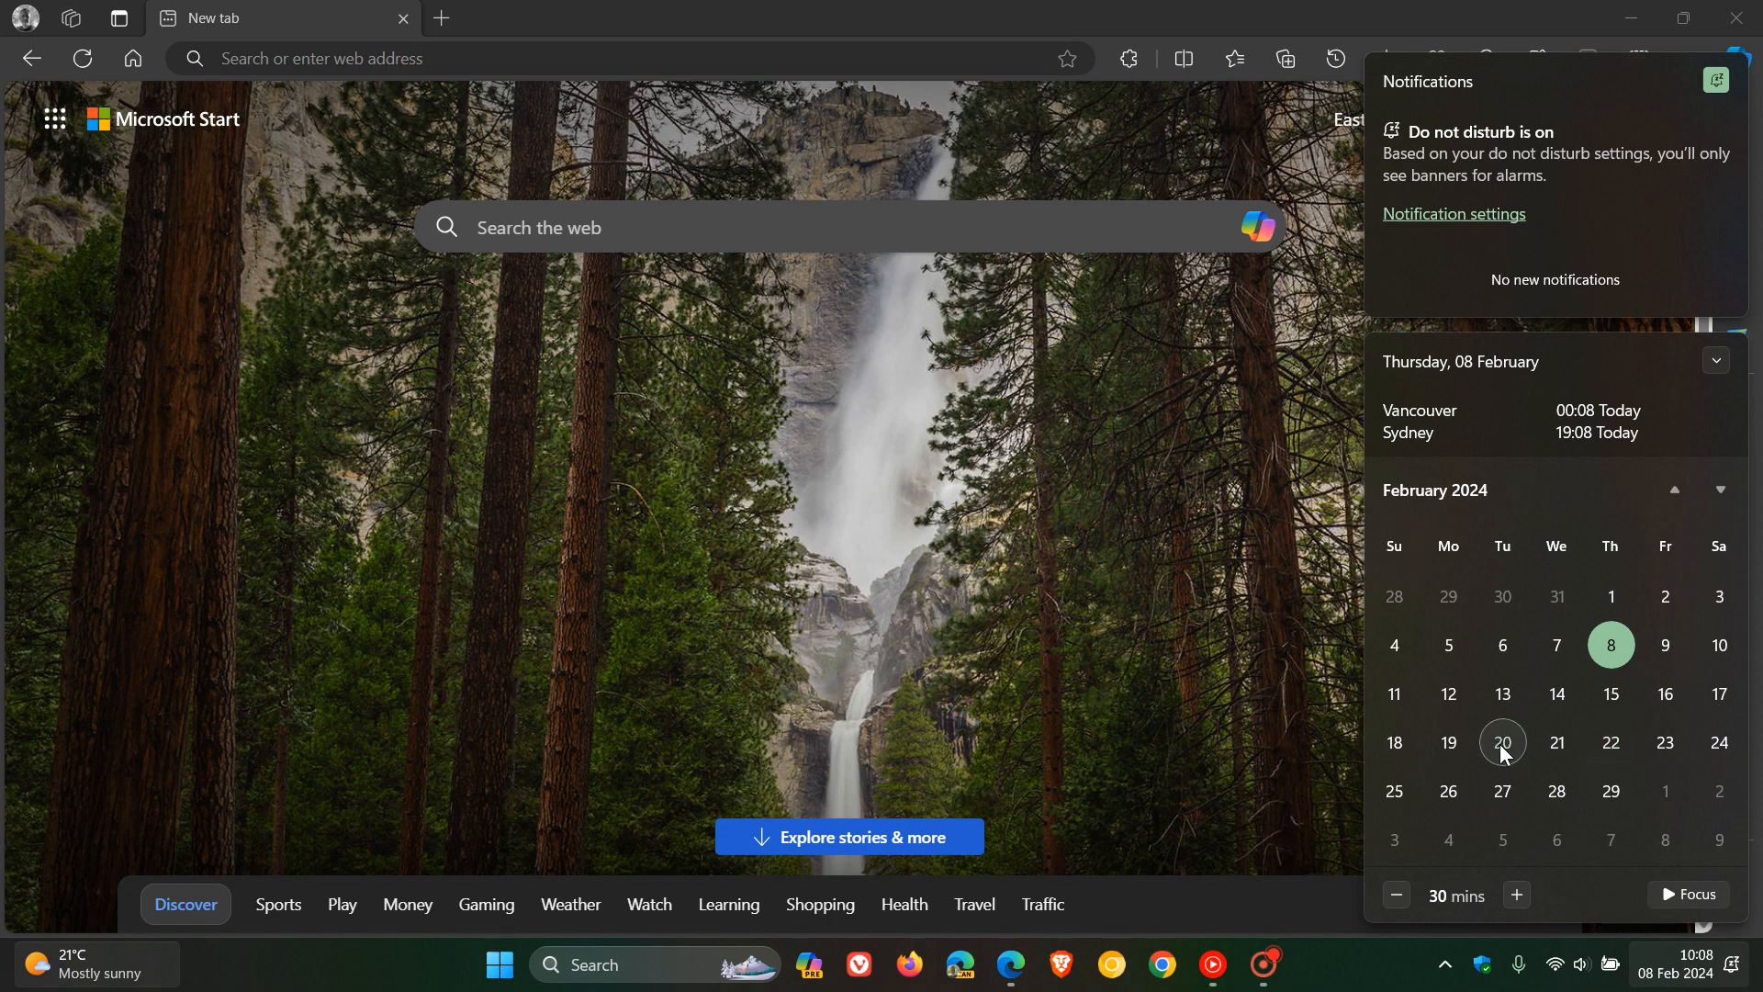
mouse_move(1141, 483)
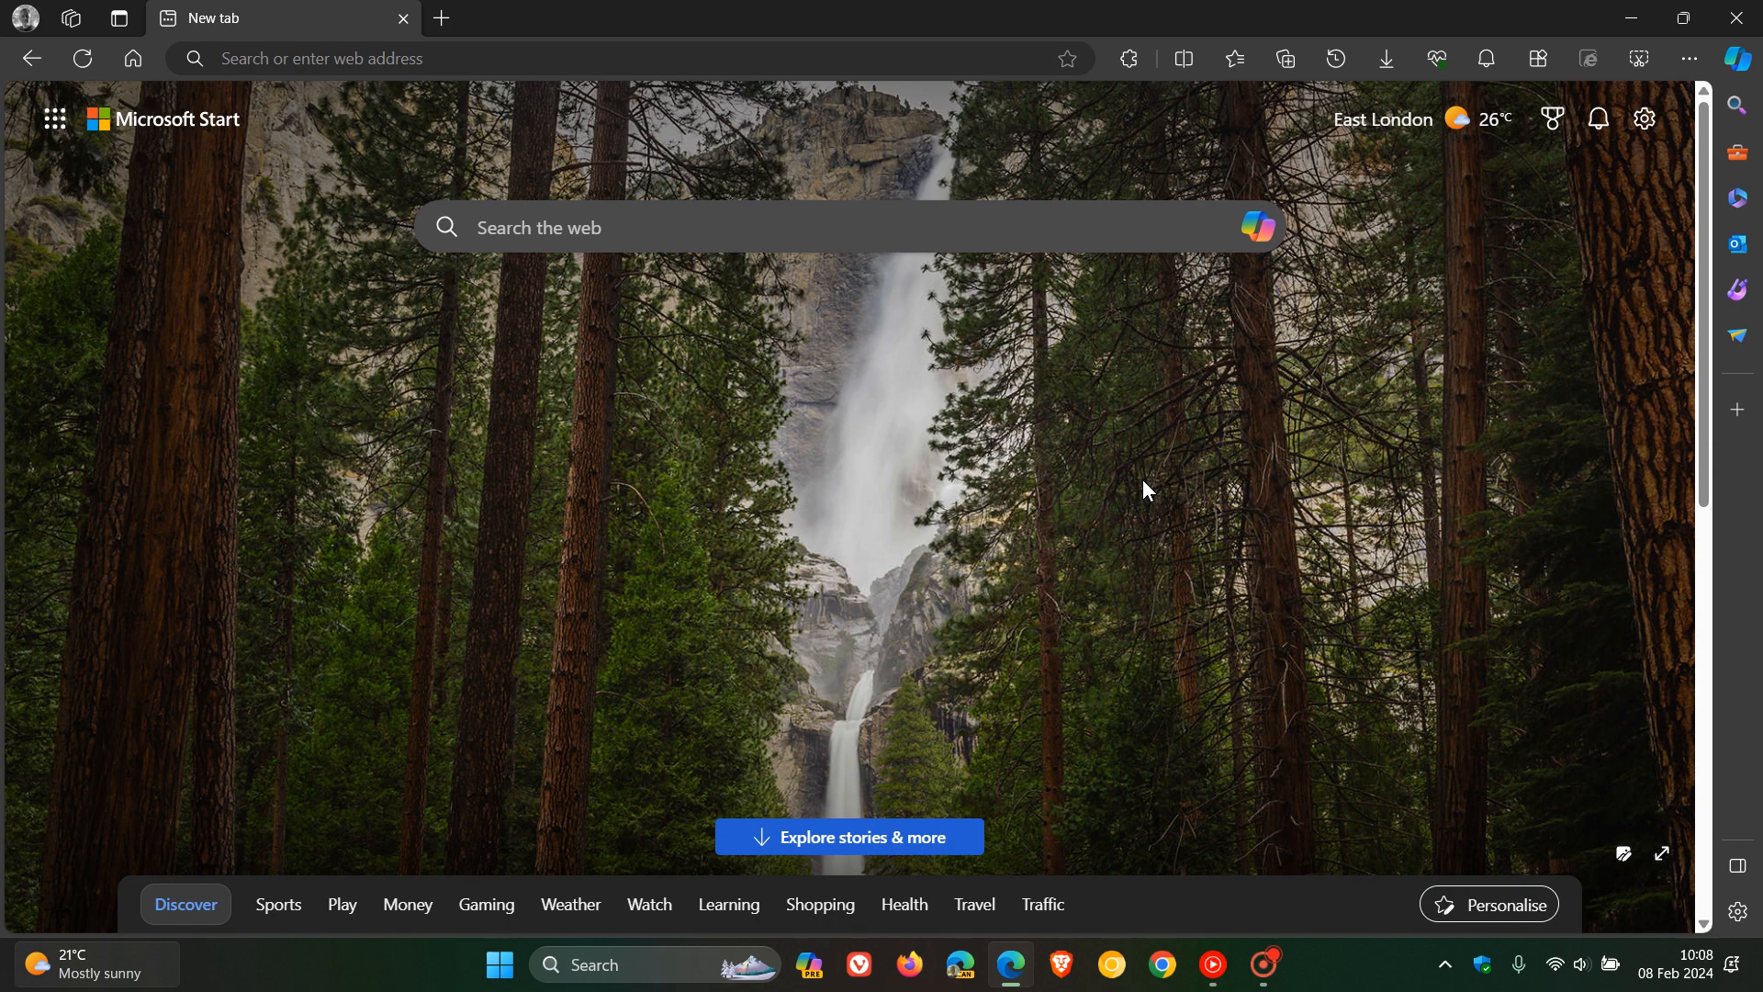
mouse_move(434, 280)
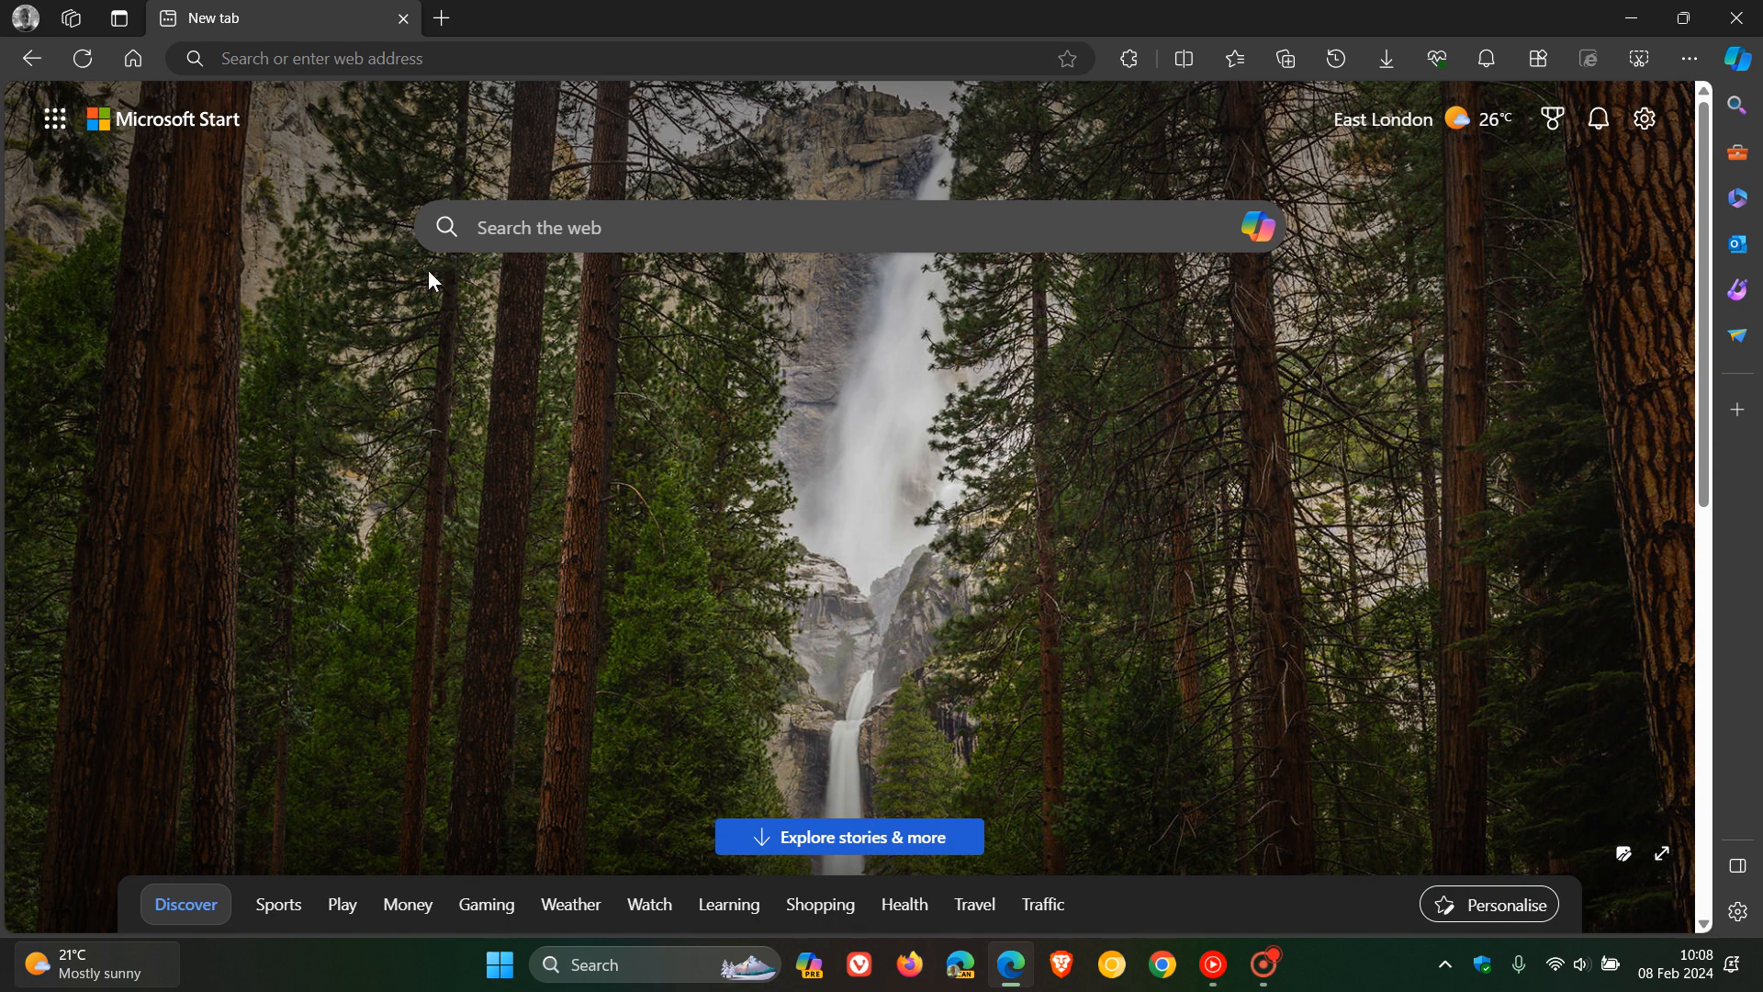
mouse_move(1753, 627)
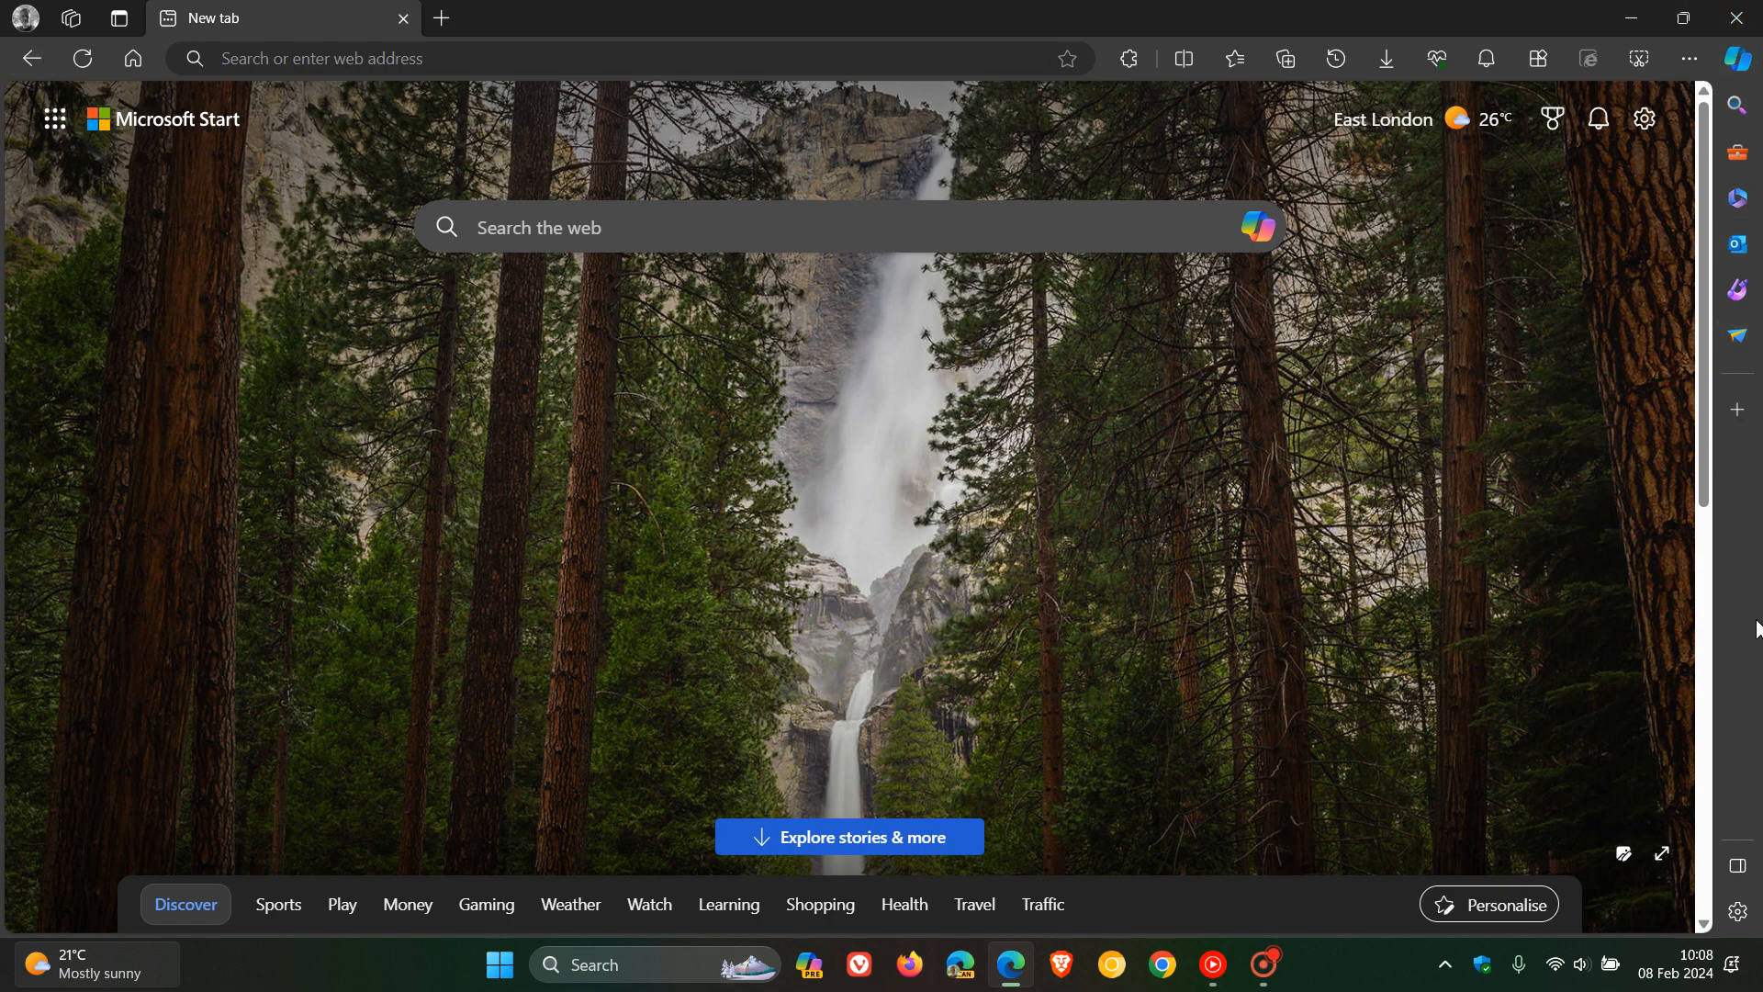
mouse_move(1088, 377)
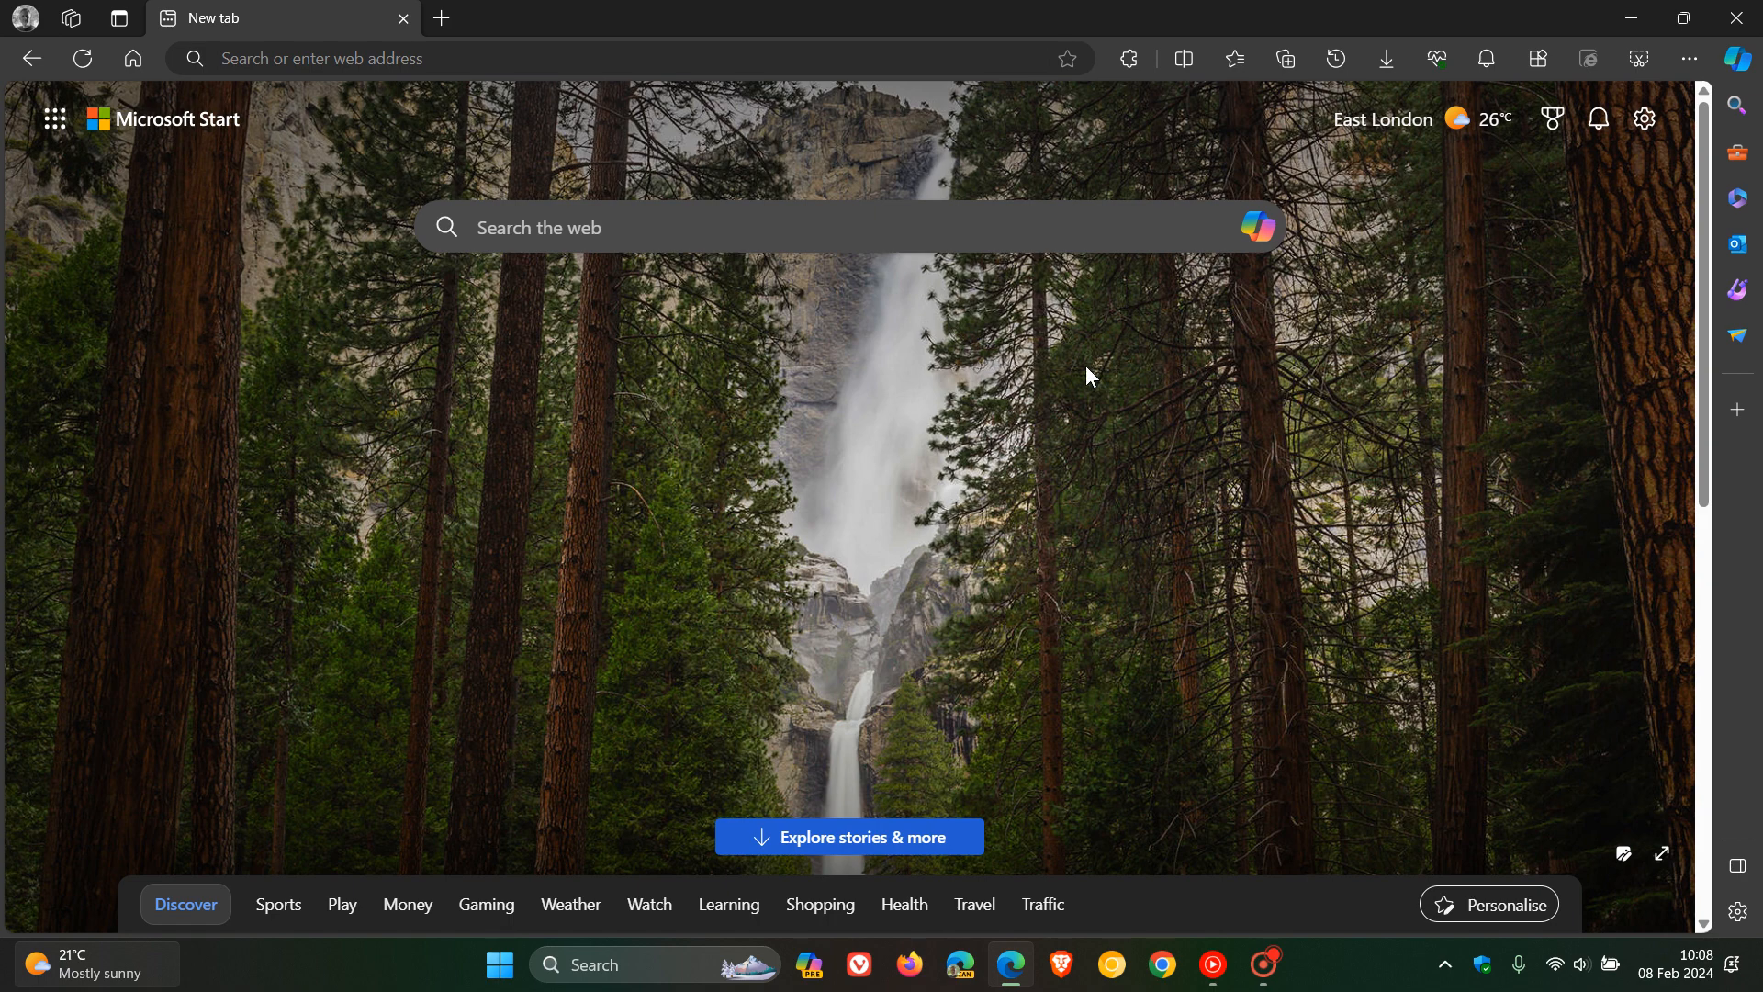
mouse_move(1103, 379)
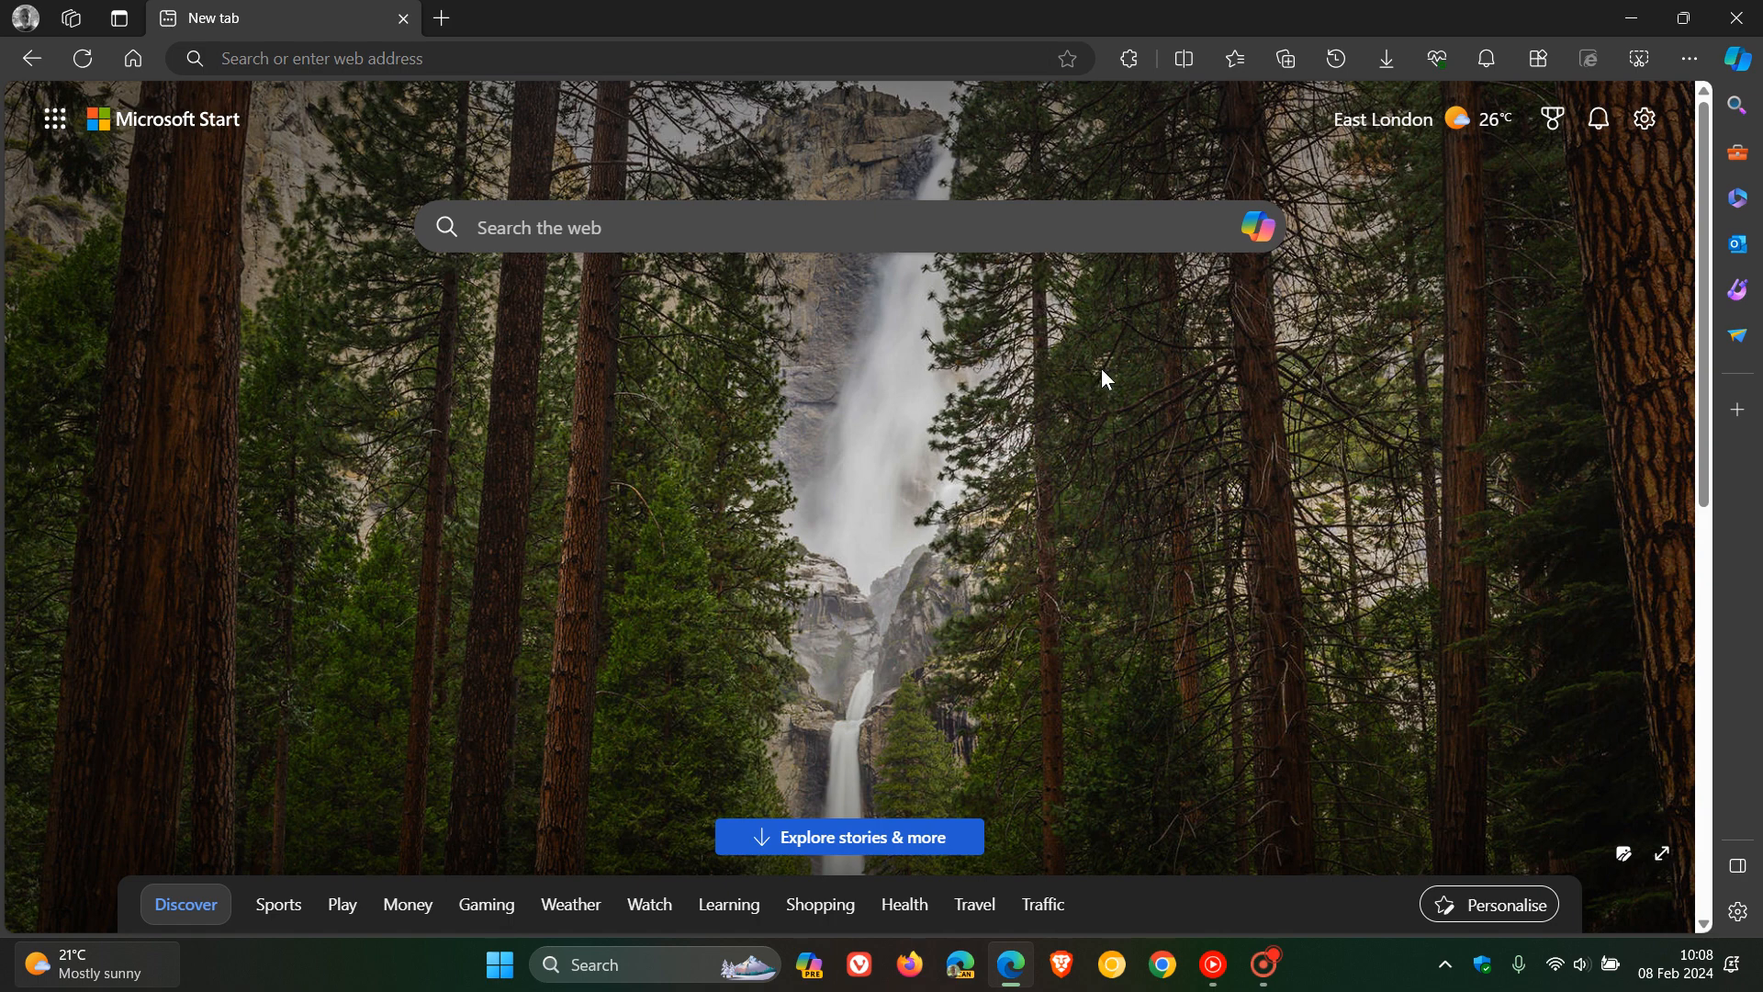